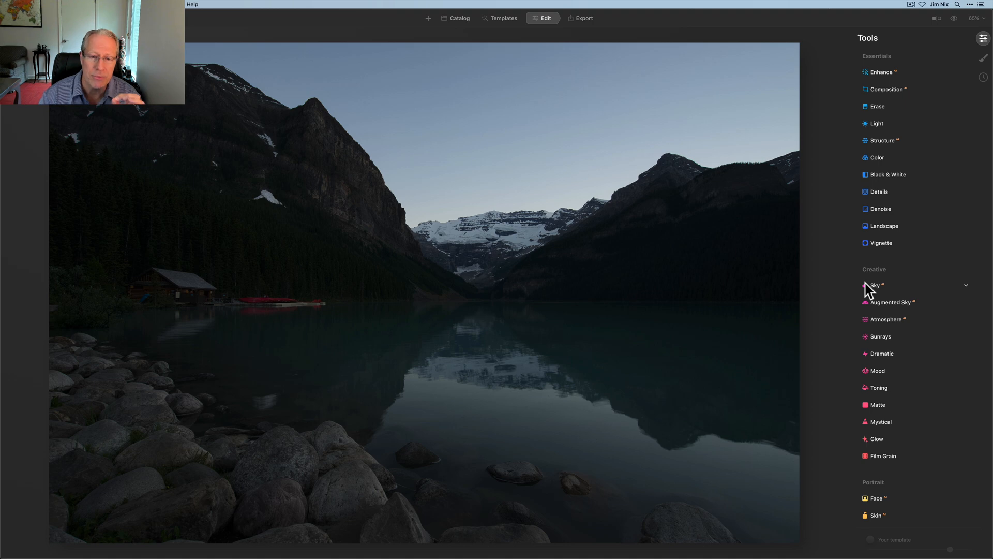
Step: Set the Enhance Accent AI slider to 56 to brighten the forest, water and rocks
click(880, 72)
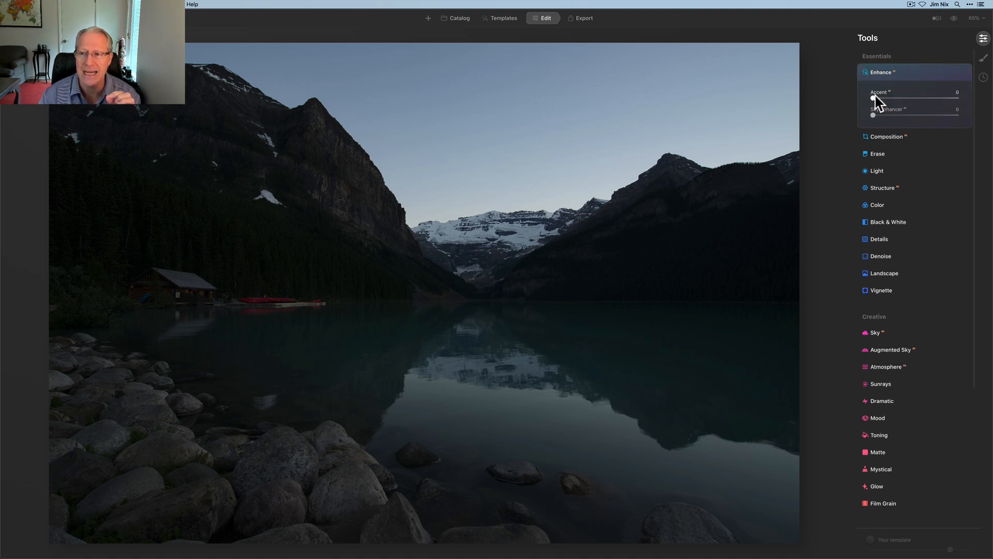
drag(873, 99, 930, 99)
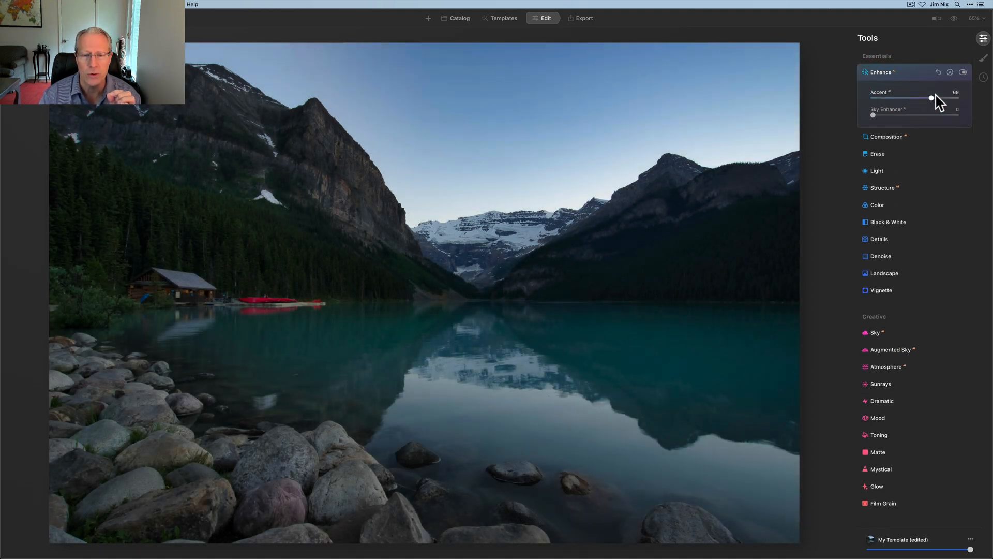
drag(931, 99, 930, 99)
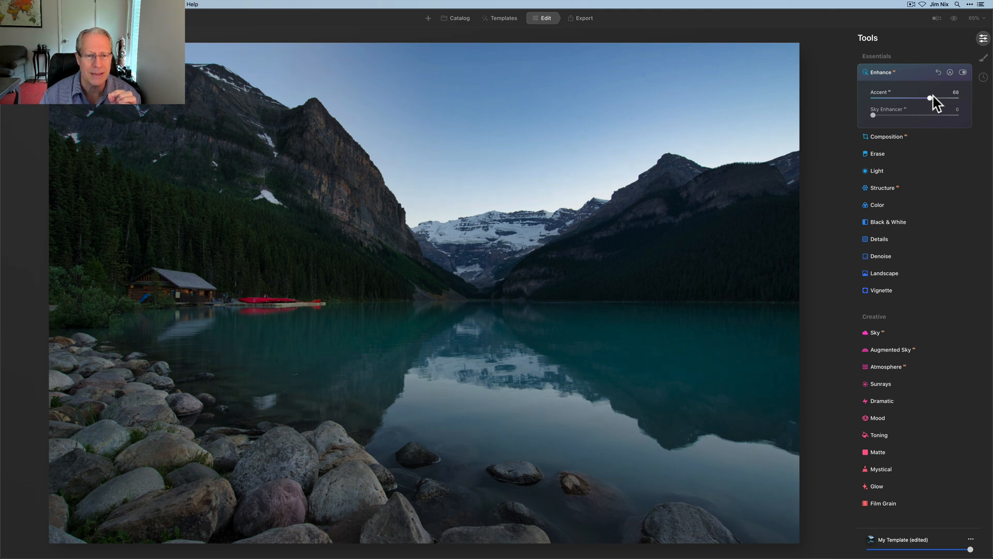
drag(930, 99, 919, 99)
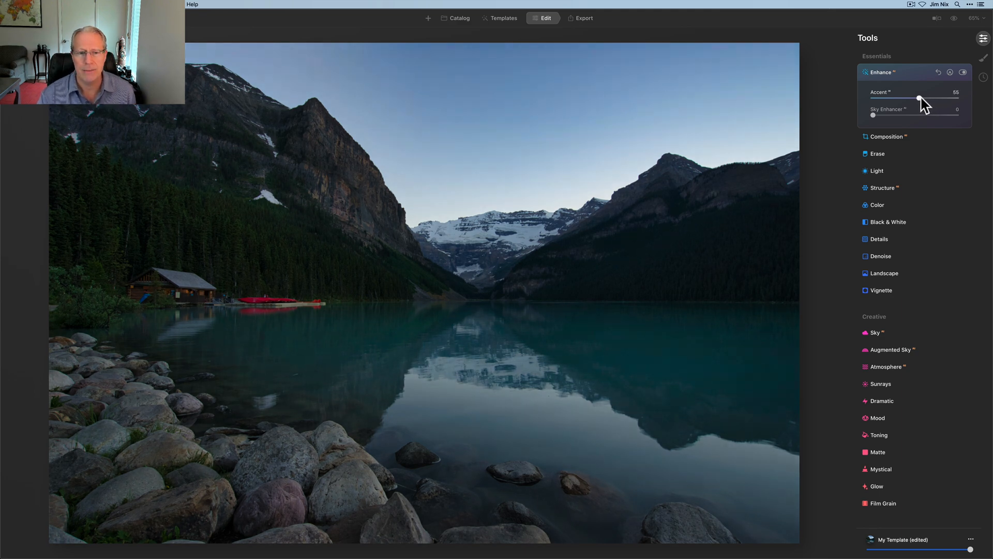
drag(919, 99, 920, 98)
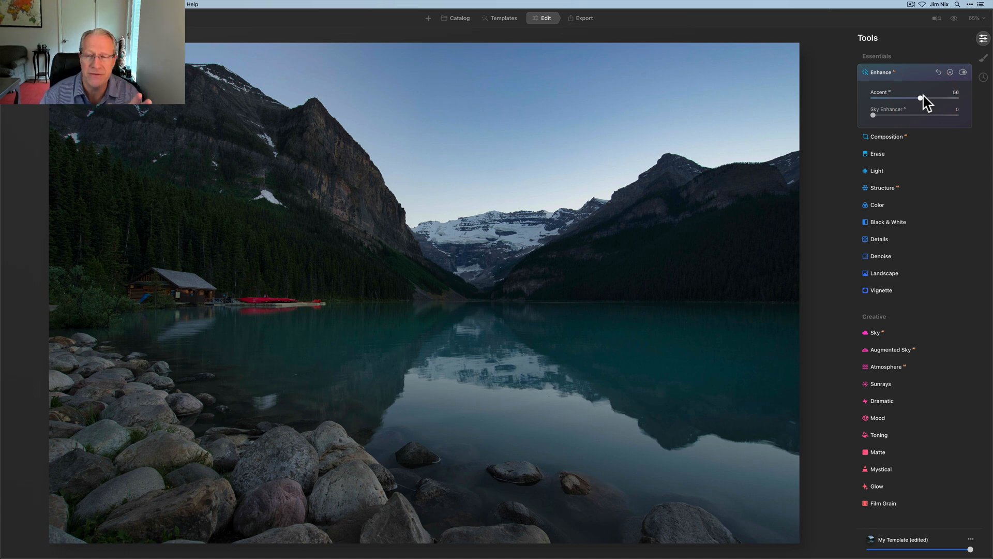
mouse_move(918, 77)
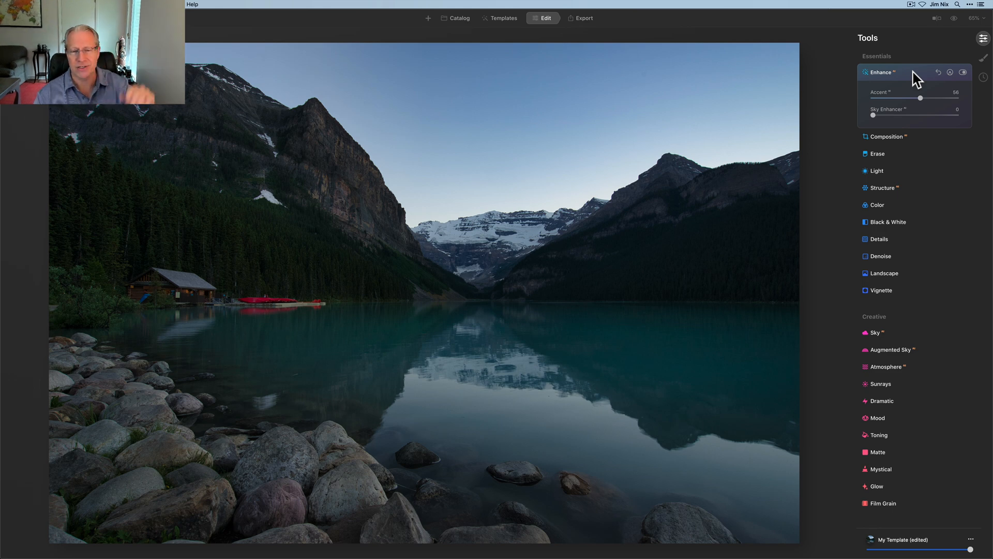
click(881, 72)
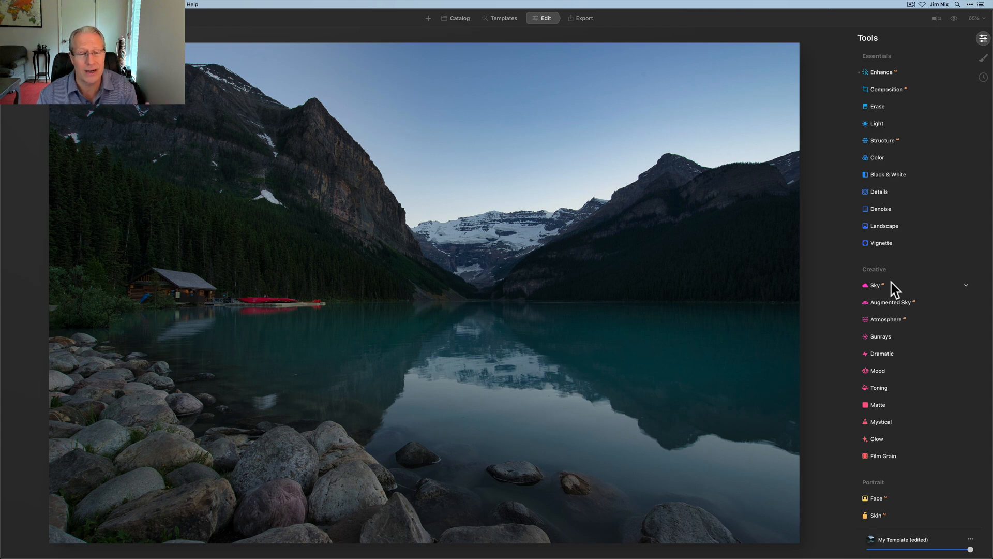
Step: Pick the pink-orange Suess-Desert-Sunset-44 sky from the Sky Selection list
click(875, 285)
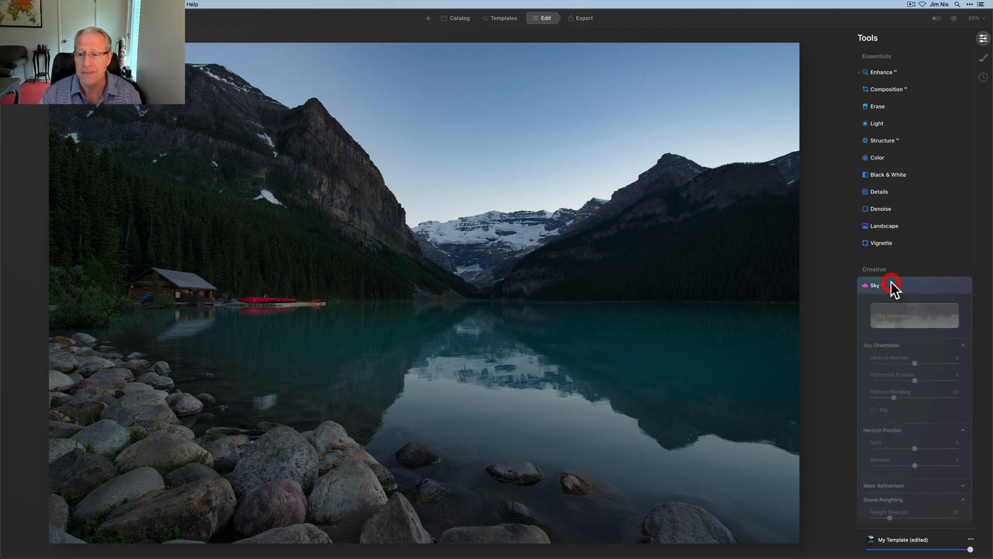
click(876, 285)
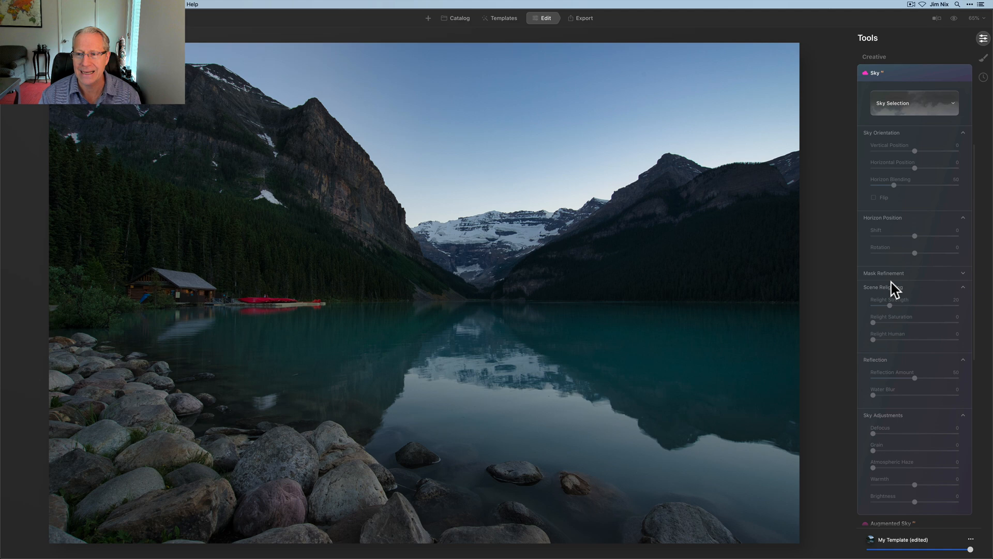
click(914, 102)
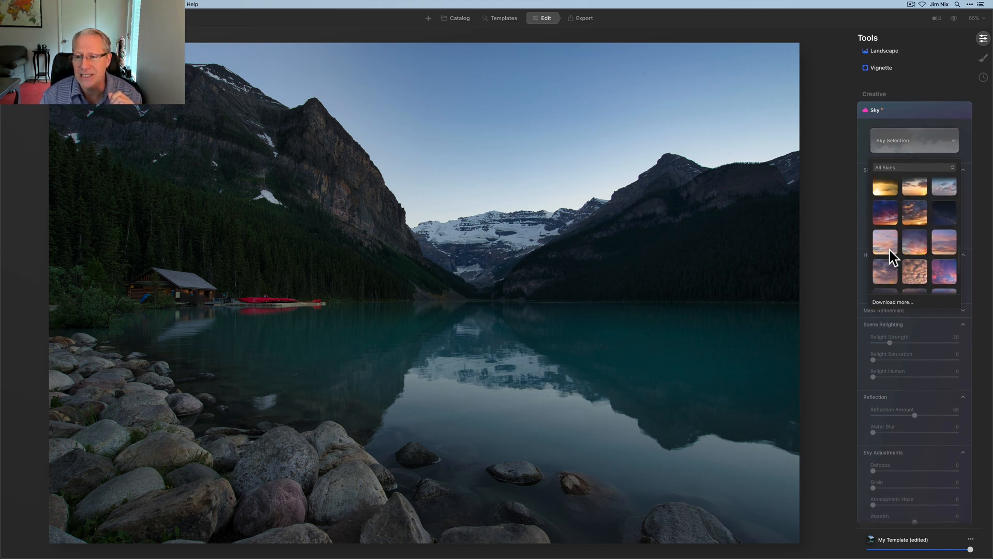
click(885, 242)
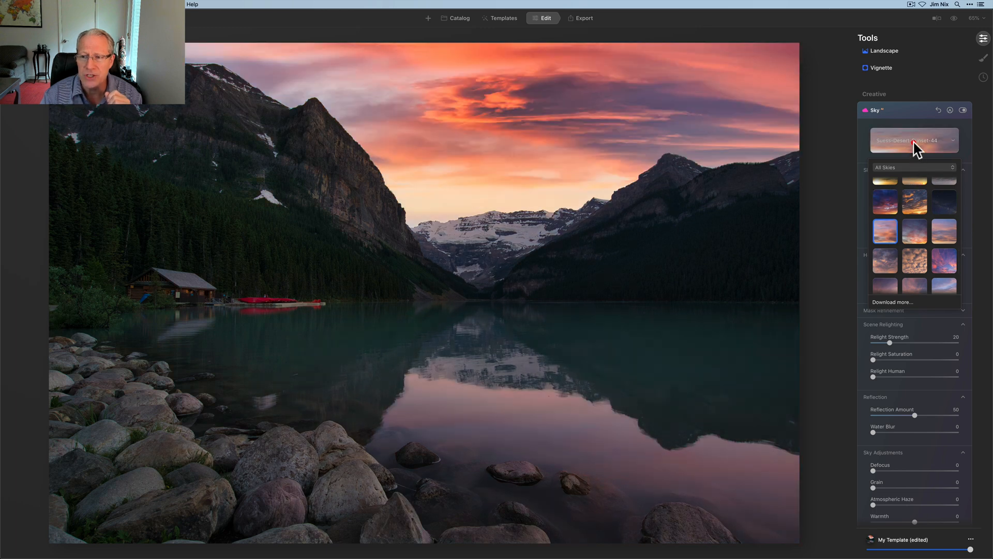
click(913, 140)
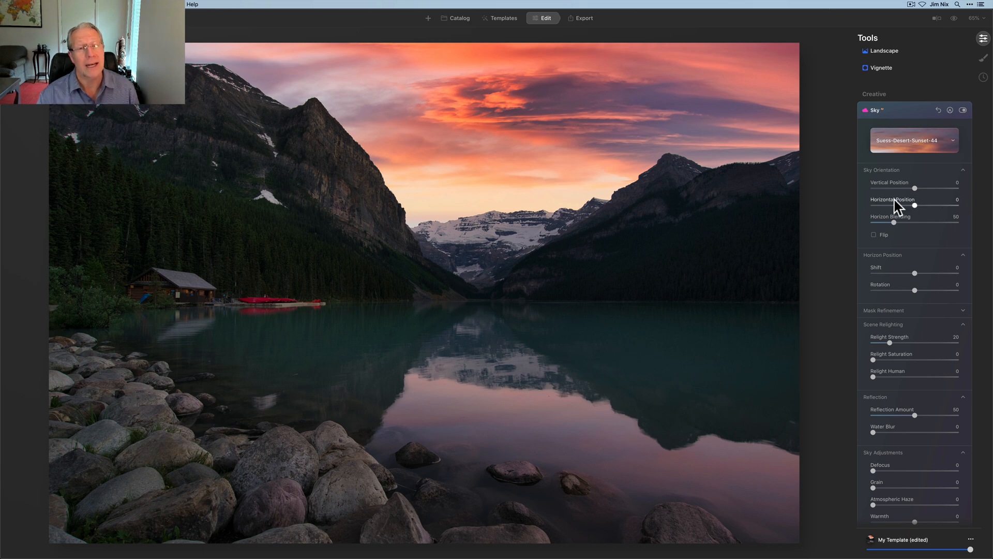
mouse_move(912, 269)
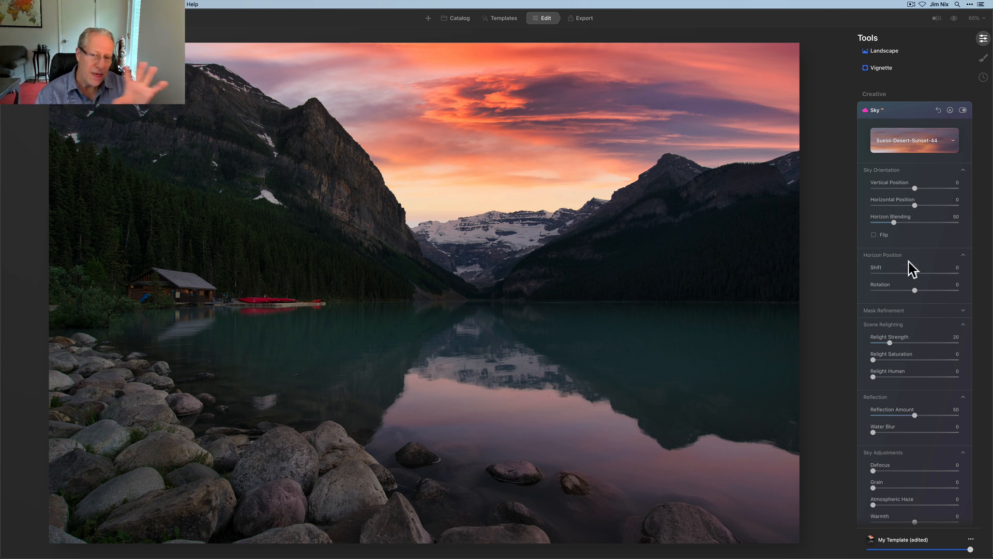
mouse_move(915, 279)
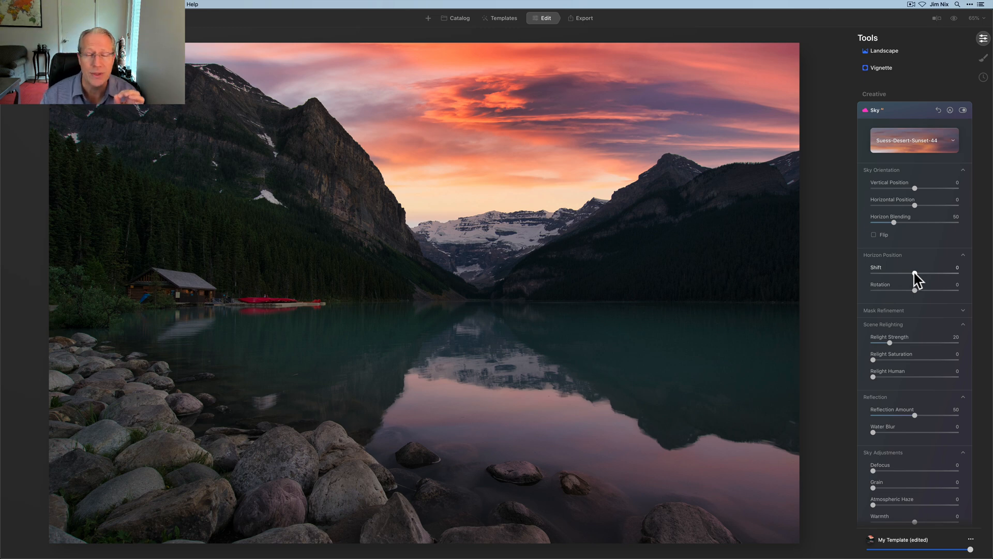
Step: Set the sky's Horizon Position Shift to -25 and Vertical Position to around -16
drag(919, 275, 906, 275)
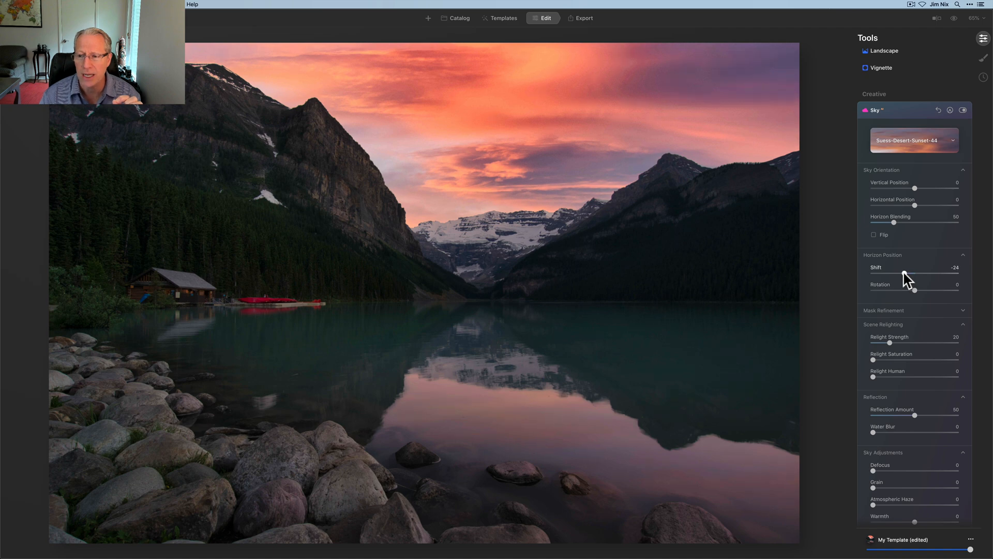
drag(912, 274, 911, 274)
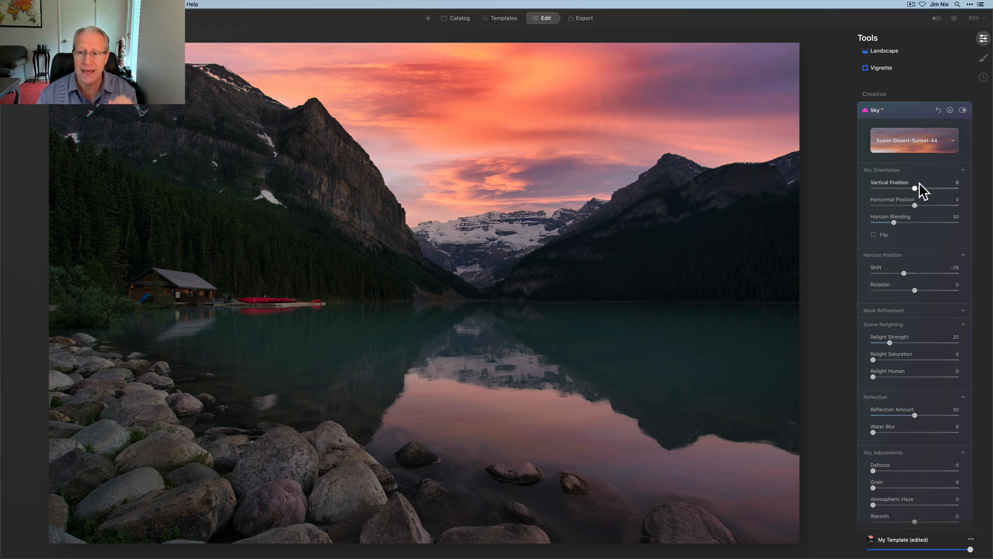
drag(912, 189, 910, 189)
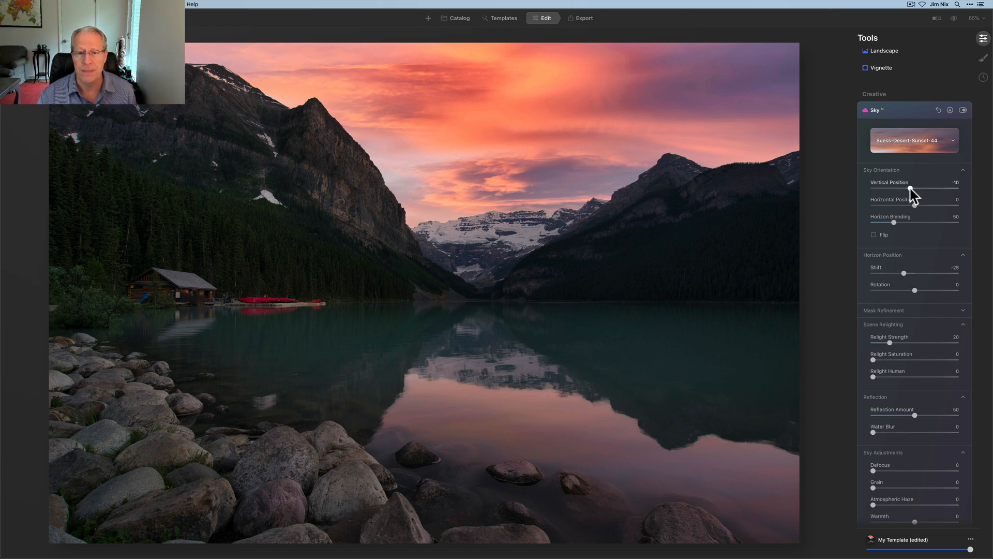
drag(915, 193, 914, 193)
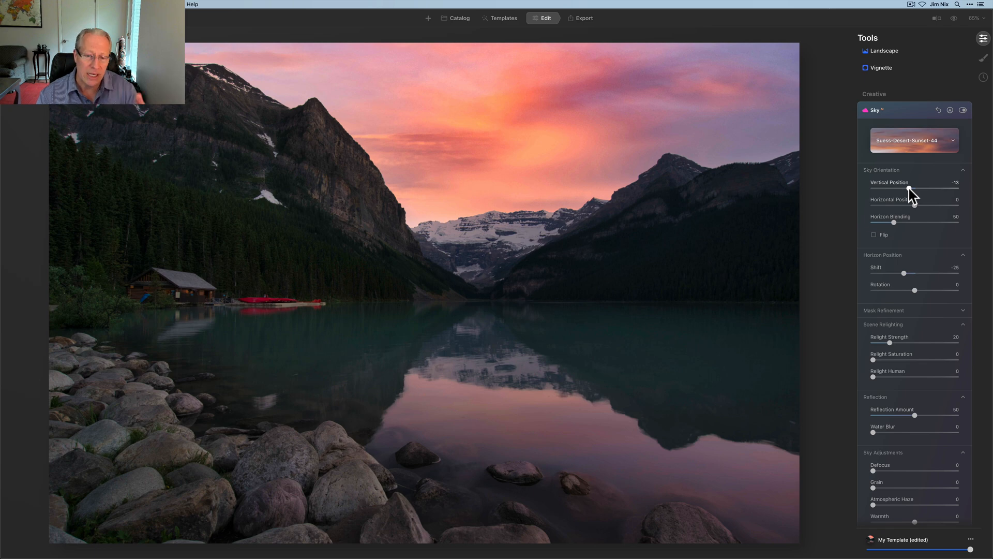
drag(914, 192, 919, 192)
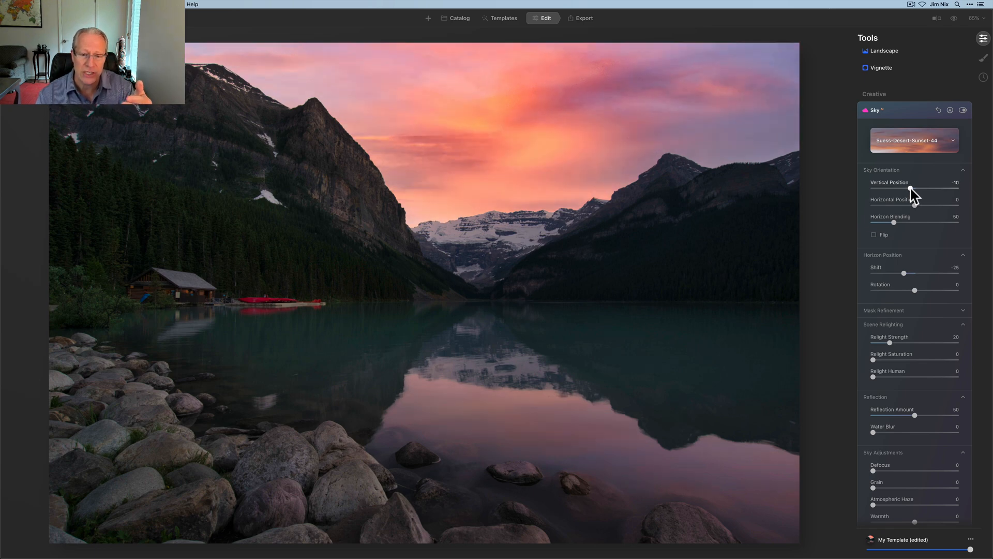
drag(918, 189, 915, 188)
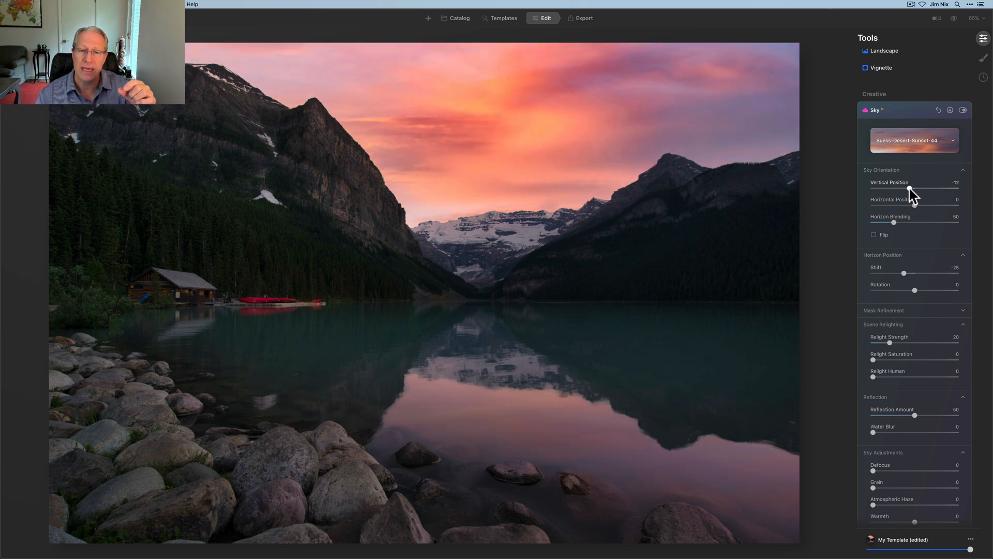
drag(919, 191, 912, 191)
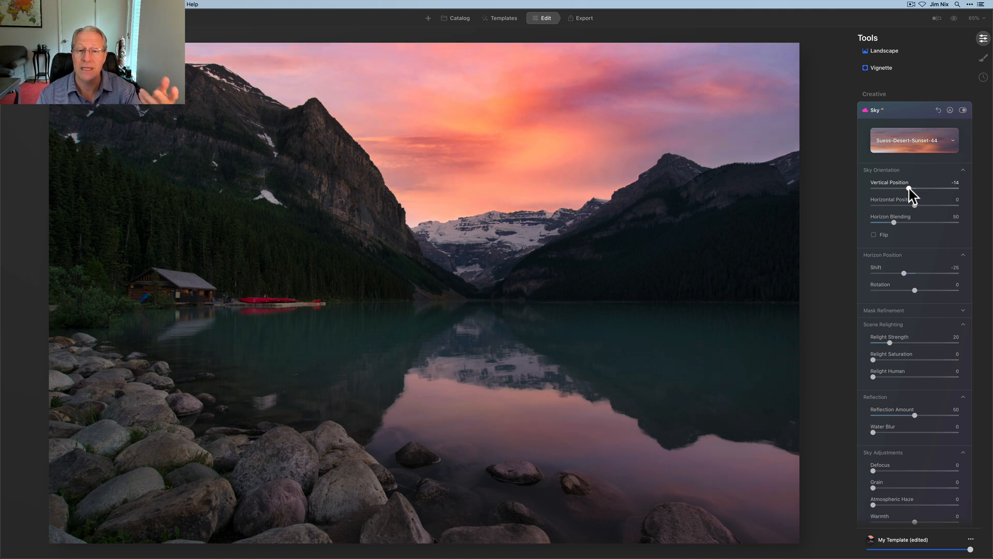
drag(918, 191, 915, 191)
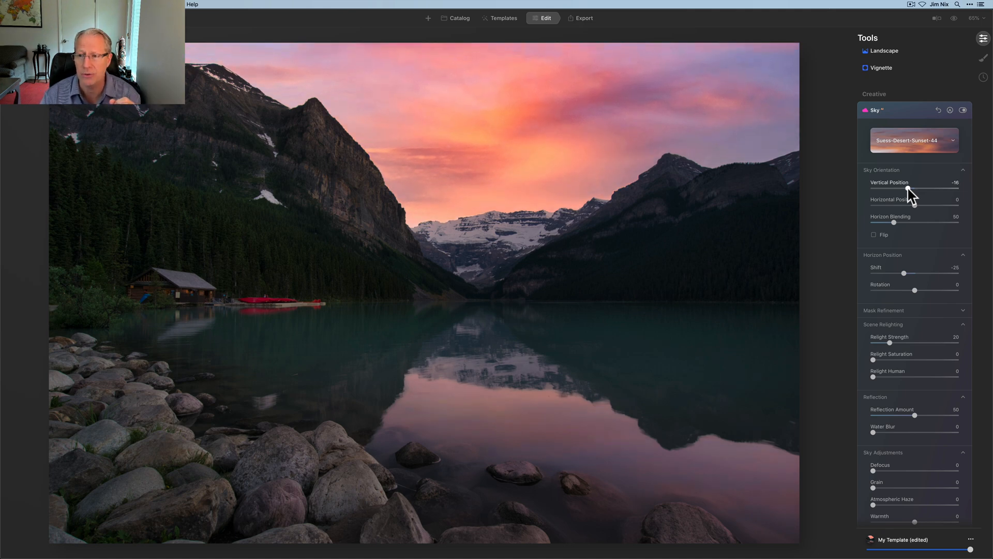
drag(932, 191, 925, 192)
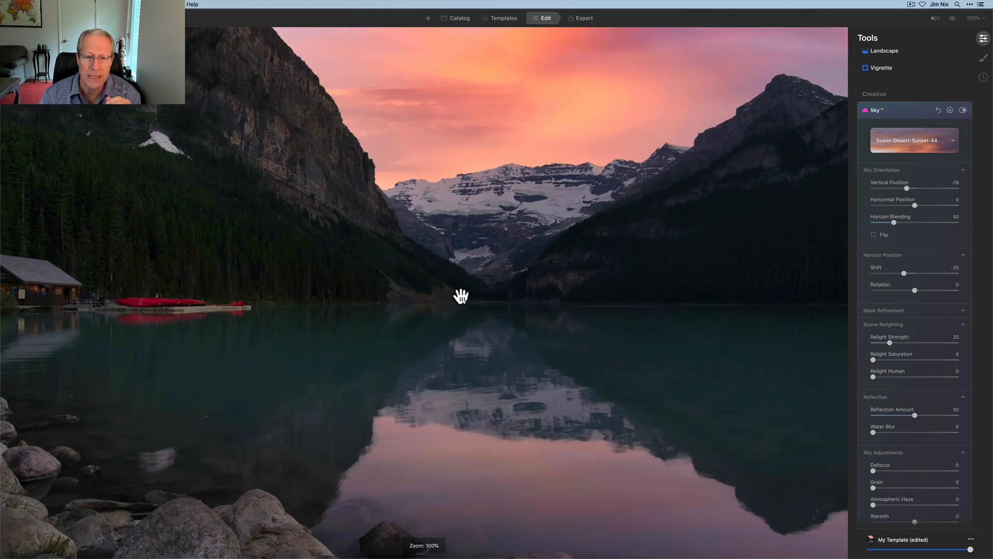
drag(461, 296, 641, 145)
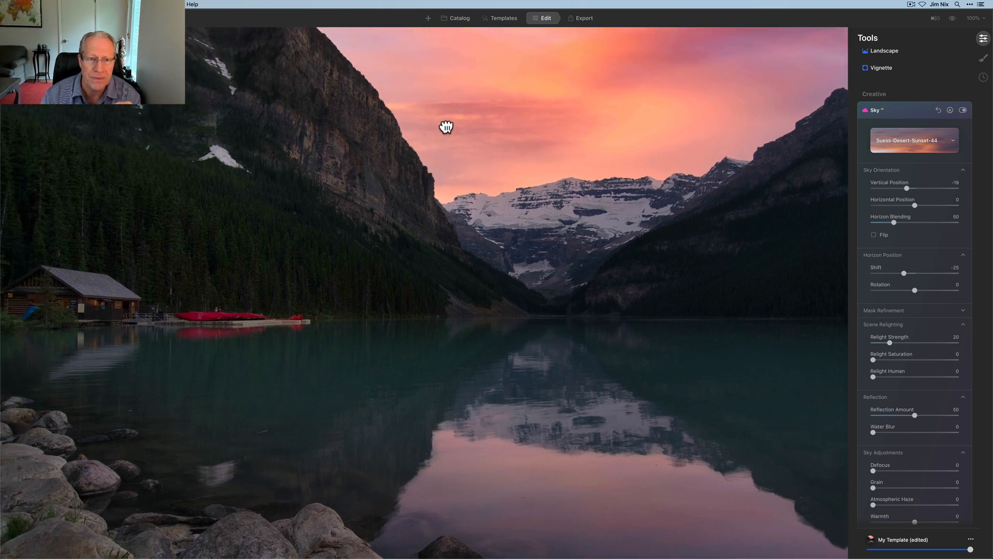
drag(447, 127, 362, 138)
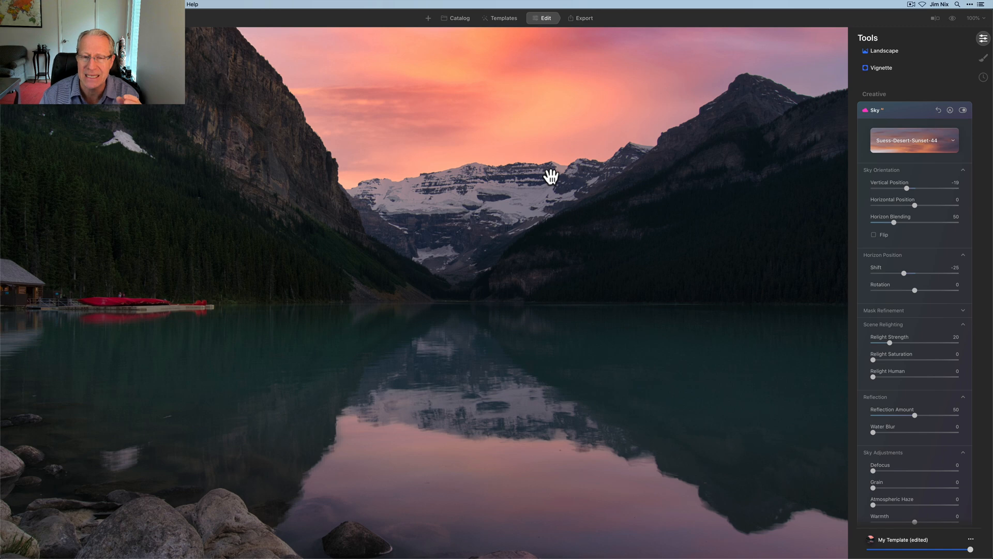
click(547, 176)
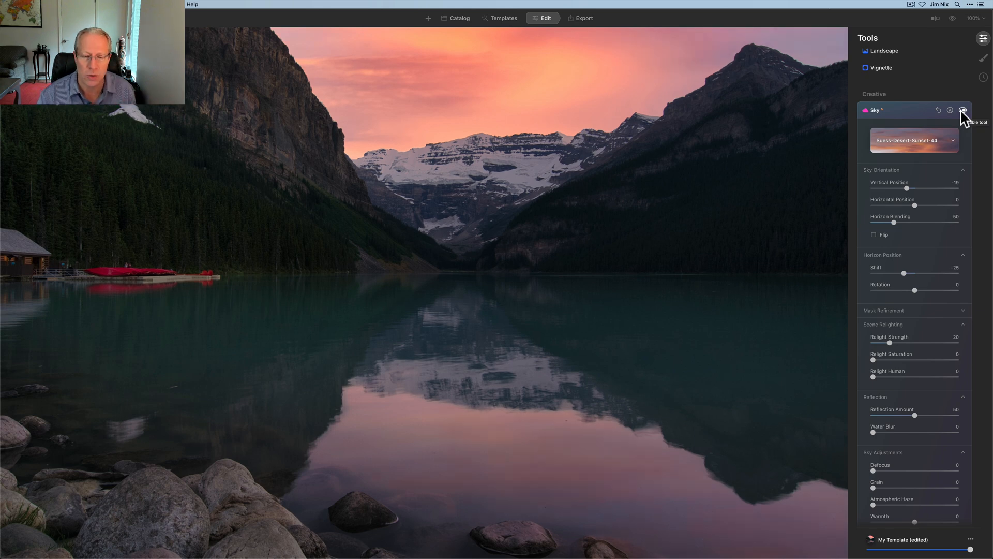
click(963, 109)
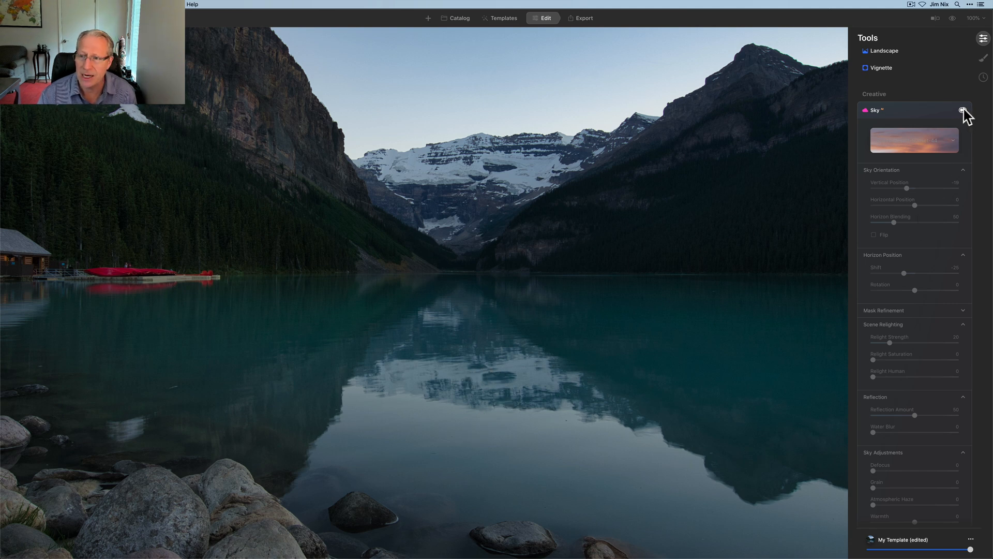
click(962, 110)
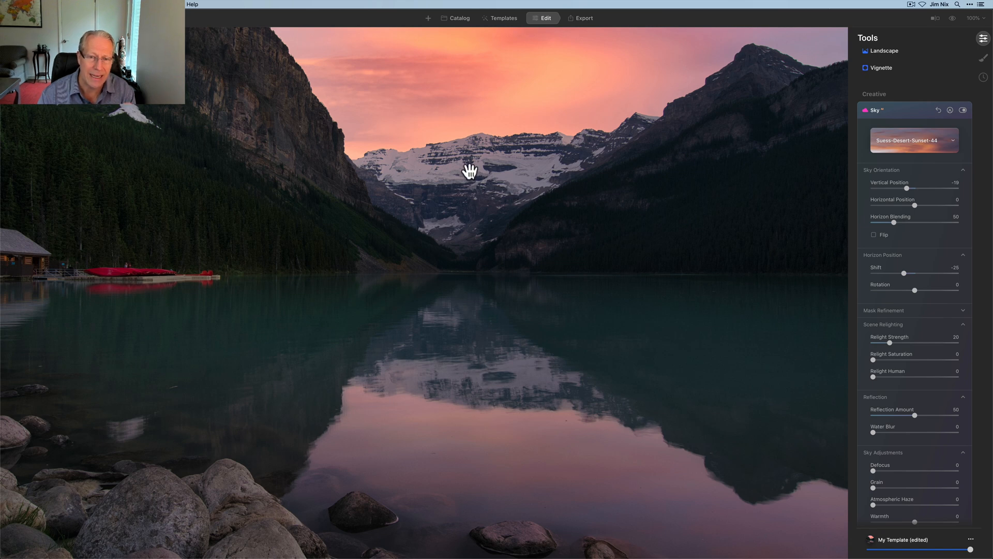
mouse_move(452, 392)
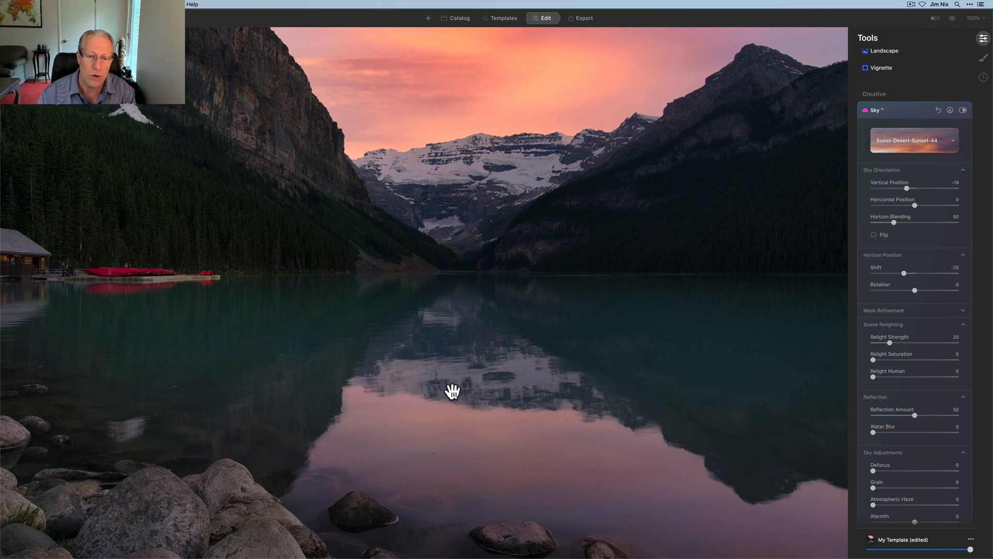
drag(452, 391, 567, 434)
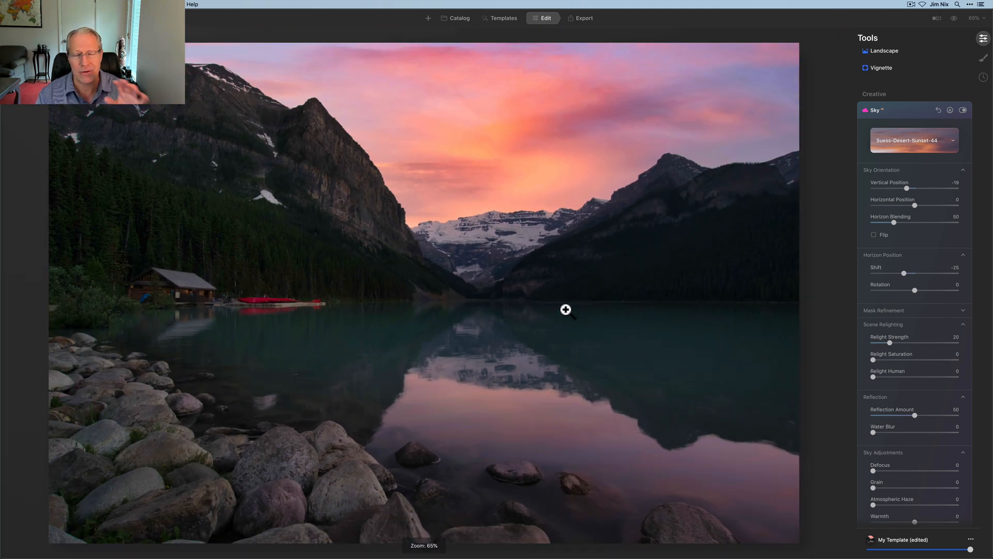
mouse_move(776, 359)
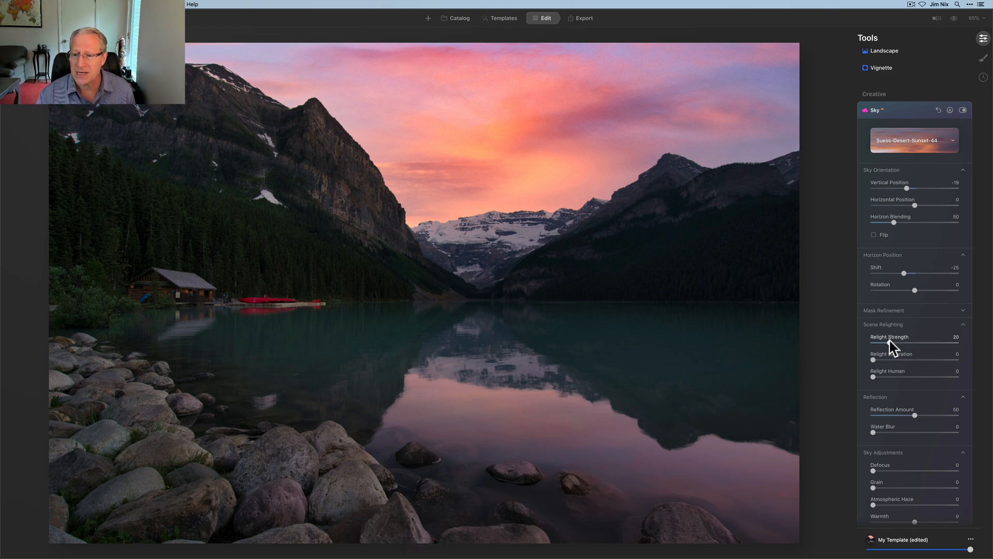
Step: Raise sky Relight Strength to 62 and set the lake Reflection Amount to 65
drag(896, 342, 943, 342)
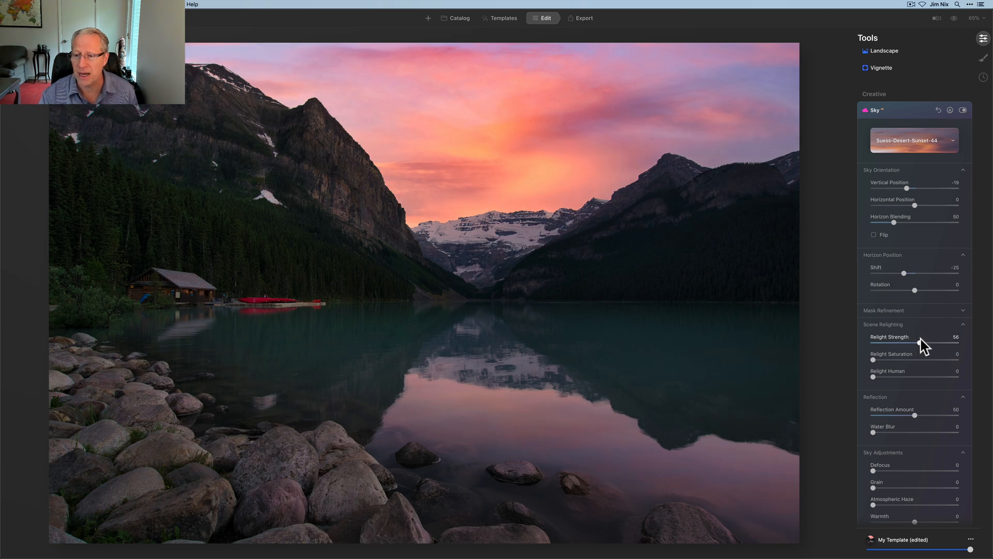
drag(919, 343, 926, 343)
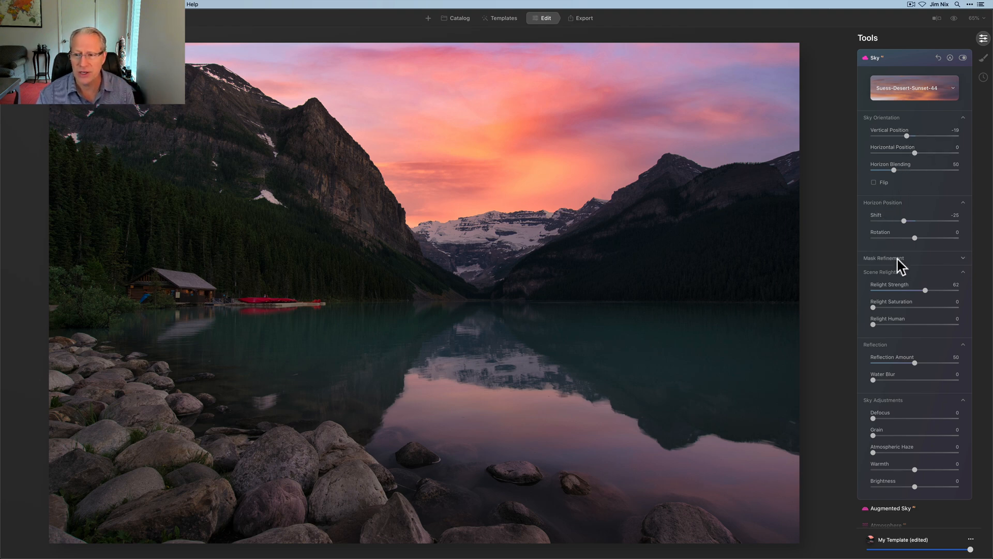
click(885, 258)
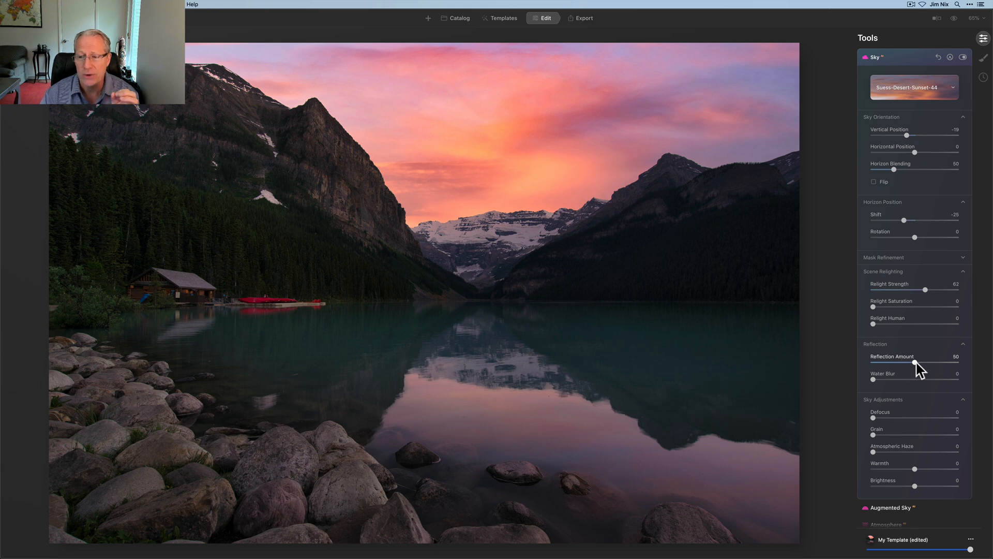
drag(917, 364, 931, 365)
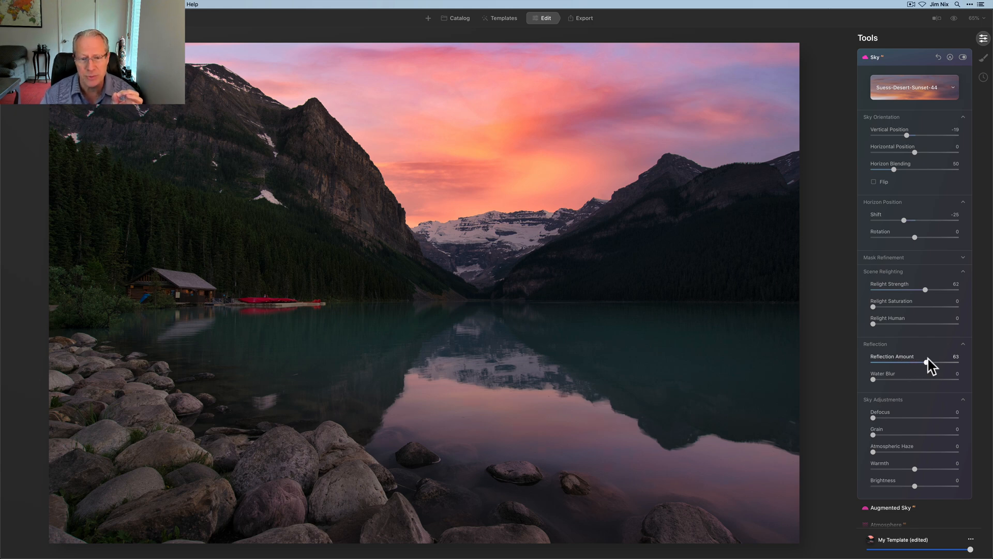
drag(936, 362, 943, 362)
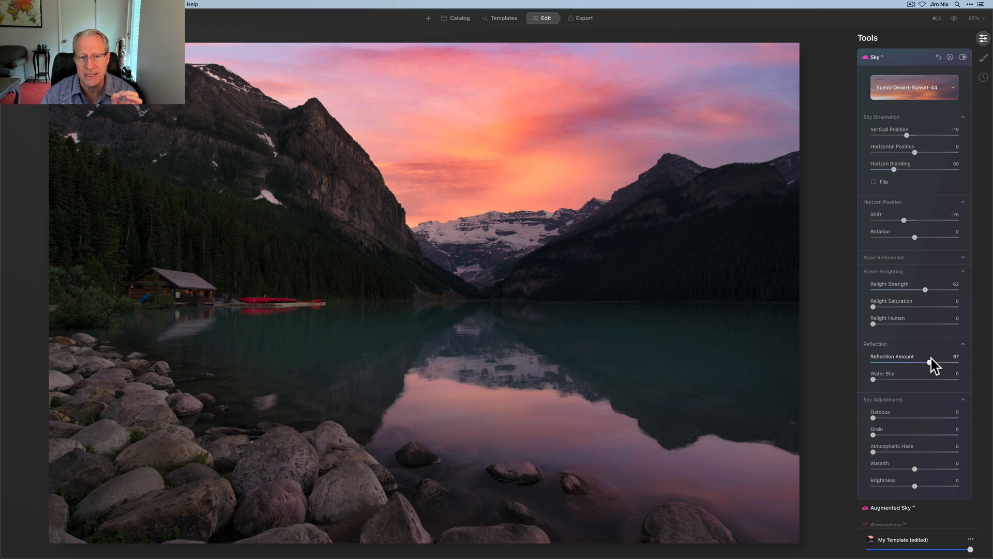
drag(932, 360, 937, 360)
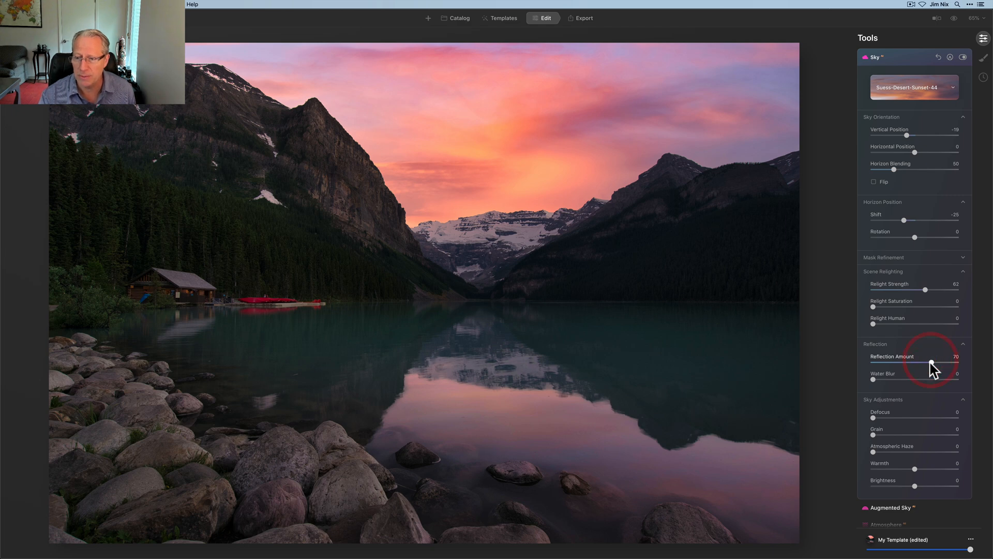
drag(931, 363, 925, 363)
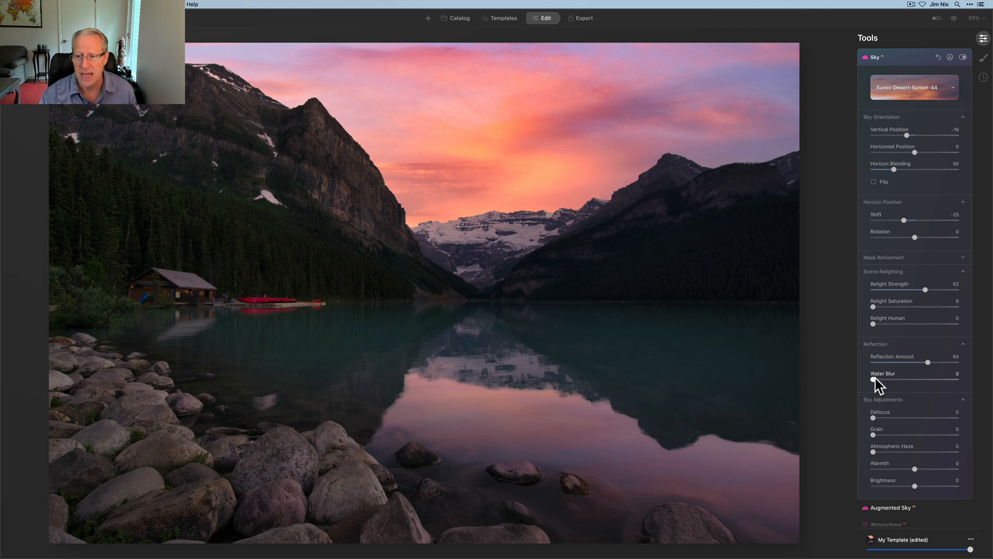
Step: Soften the lake reflection with Water Blur 33 and sky Defocus 28
drag(887, 380, 894, 381)
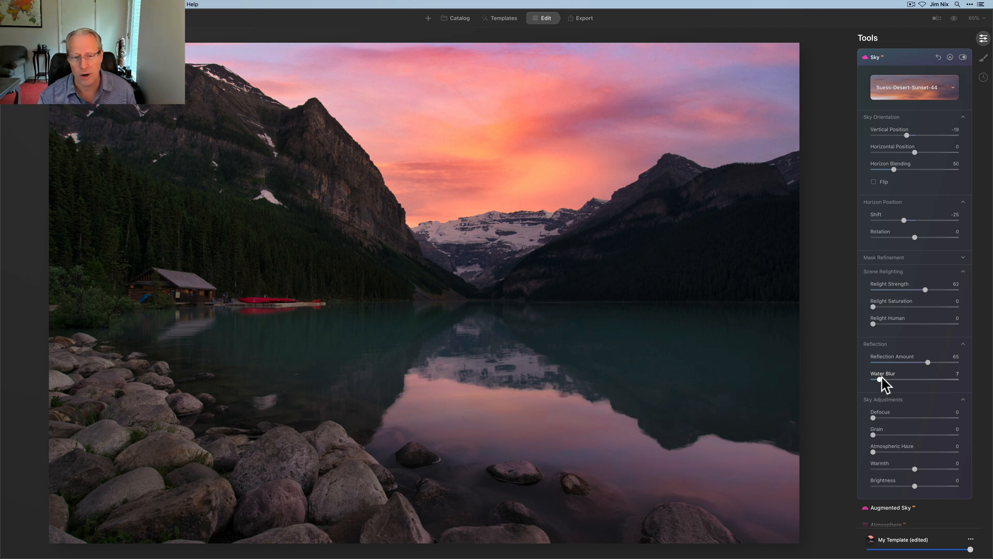
drag(883, 381, 890, 380)
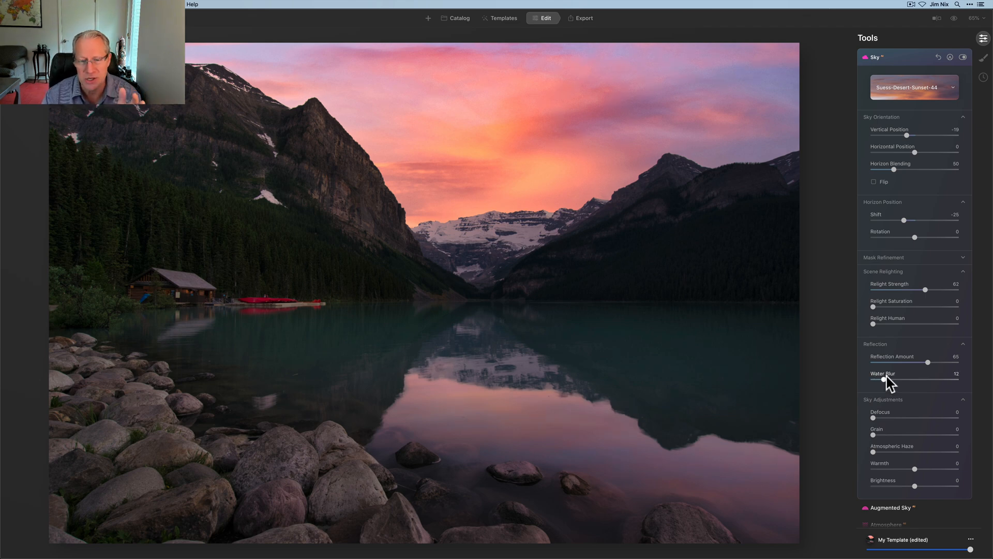
drag(879, 381, 887, 381)
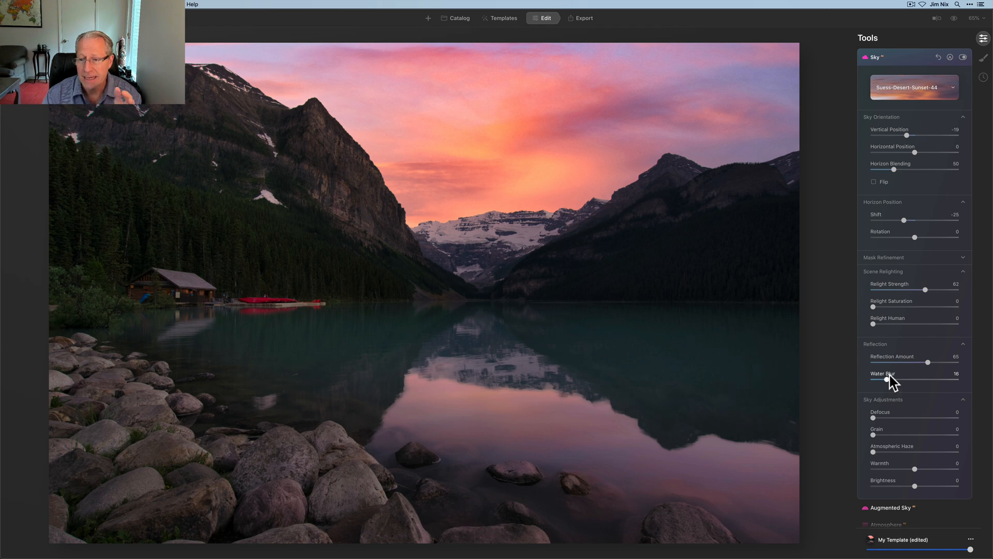
drag(886, 379, 902, 379)
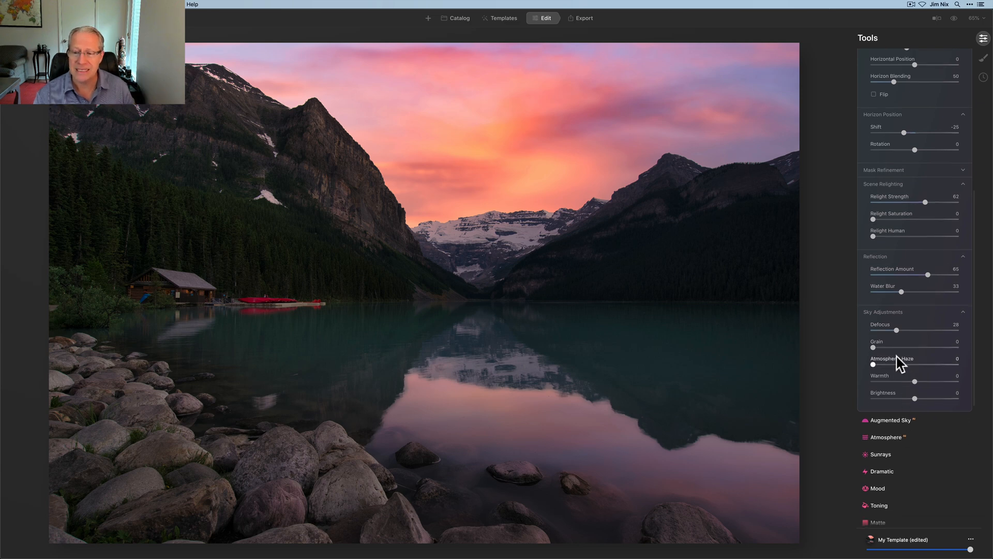
mouse_move(892, 404)
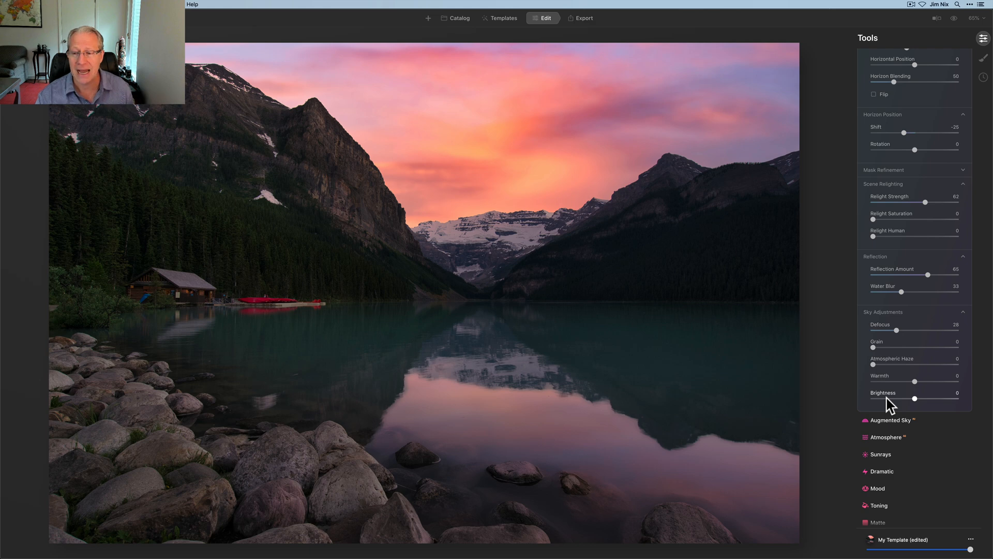
Step: Cool the replaced sky to warmth -53 and darken it to brightness -18
drag(915, 380, 904, 380)
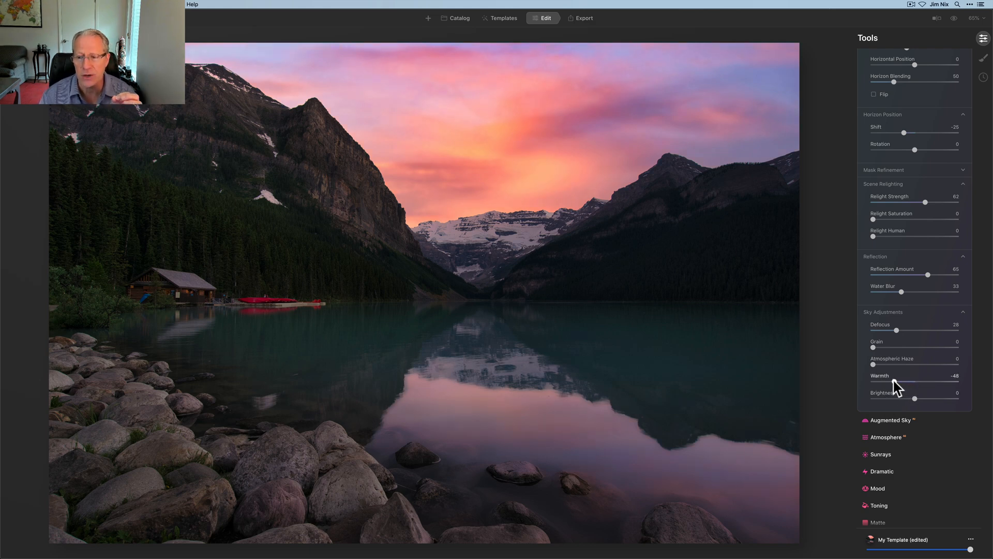
drag(919, 384, 914, 384)
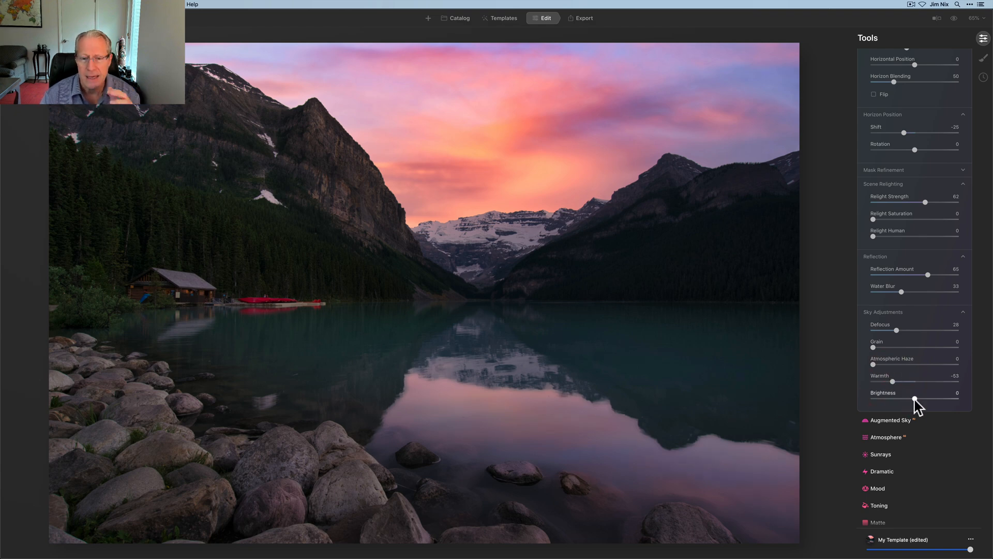
drag(916, 400, 898, 399)
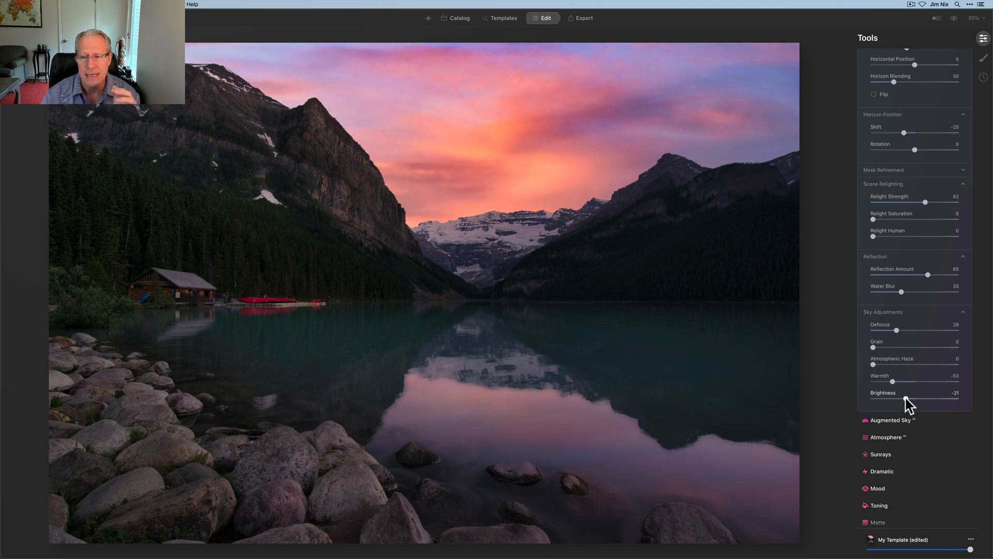
drag(900, 397, 908, 398)
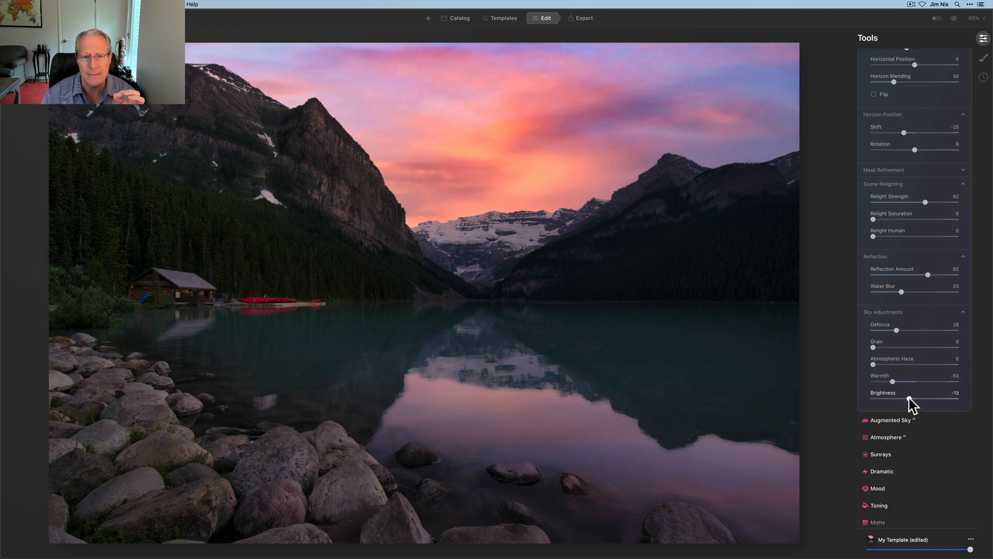
drag(925, 400, 931, 399)
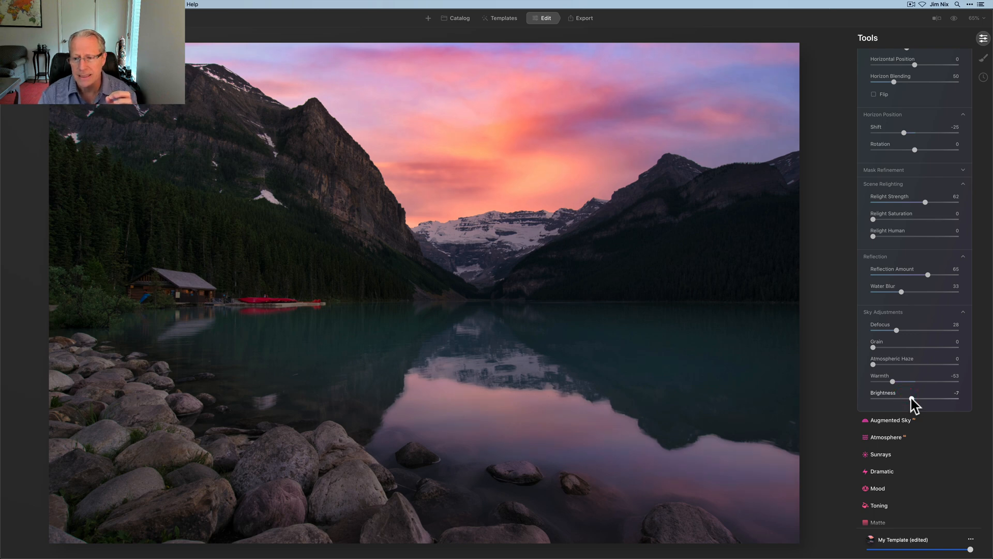
drag(900, 402, 894, 402)
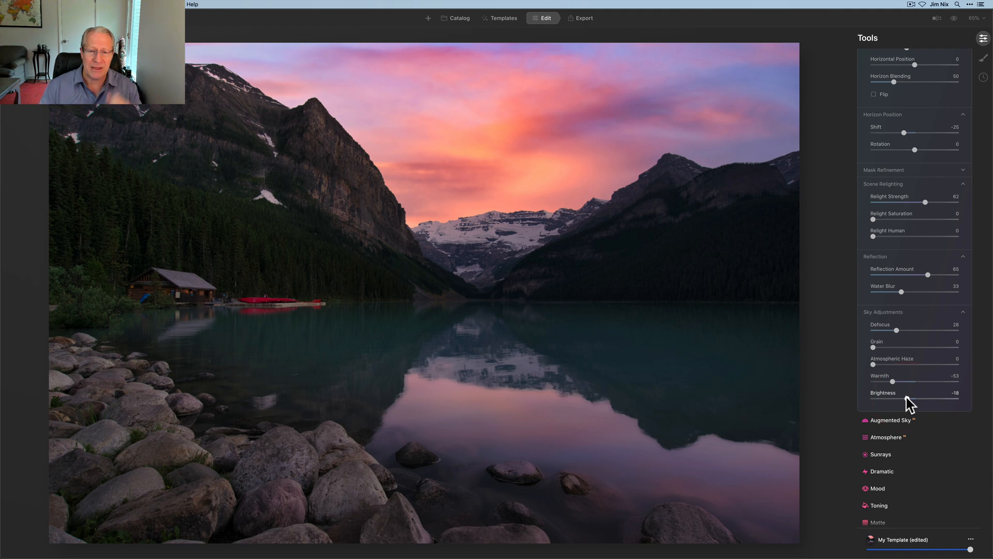
scroll(down, 3)
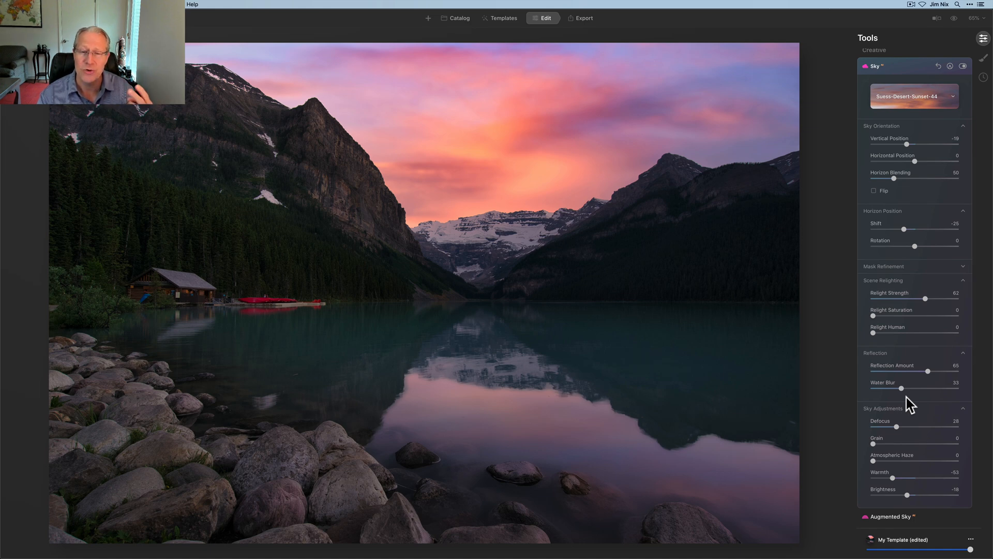
scroll(down, 3)
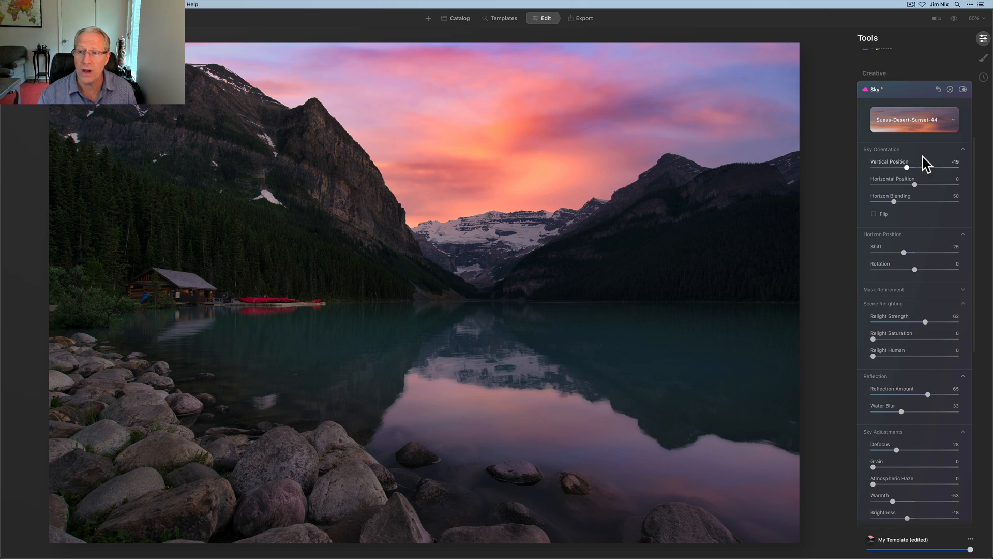
Step: Collapse Sky AI and raise the Enhance Accent slider to 74
click(963, 89)
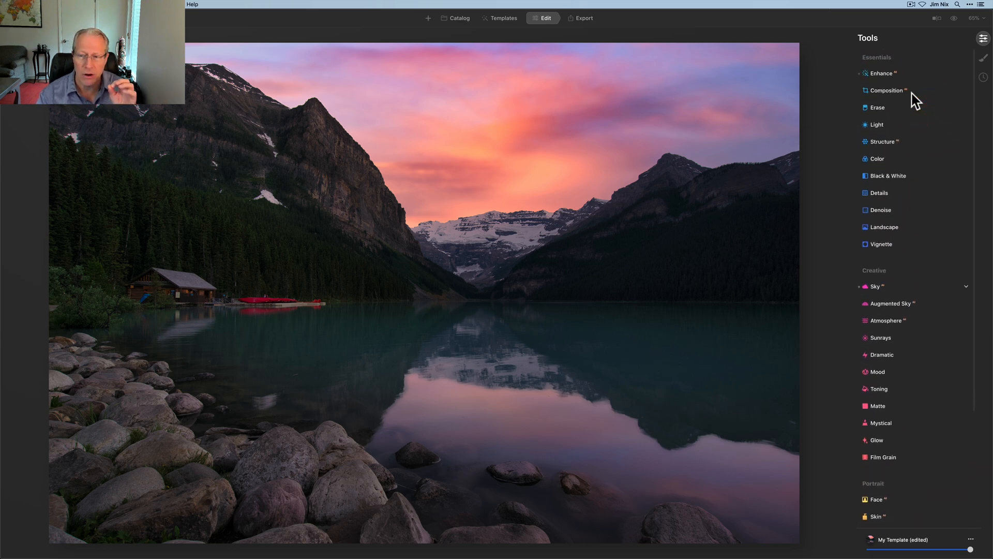
click(880, 73)
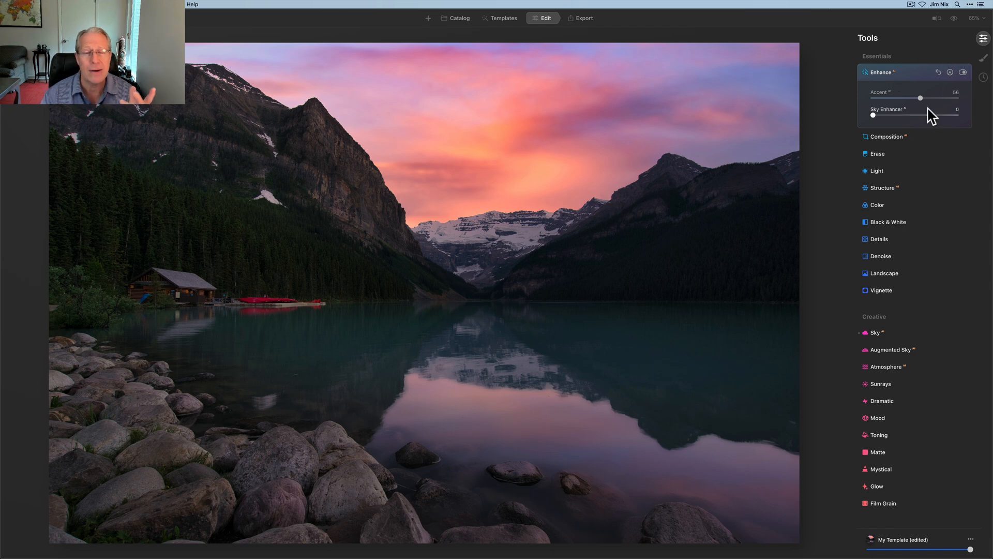
drag(921, 99, 929, 98)
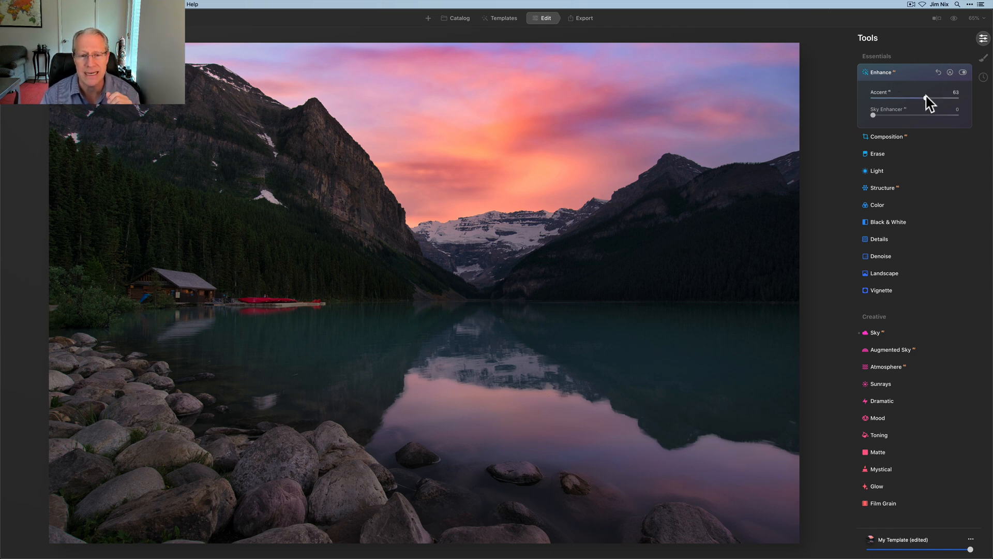
drag(925, 100, 943, 100)
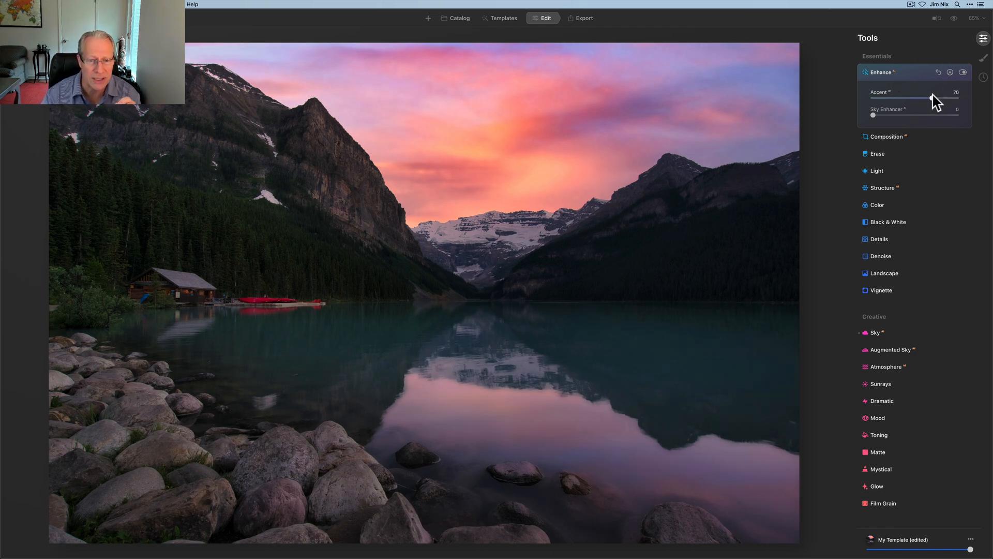
drag(932, 99, 940, 100)
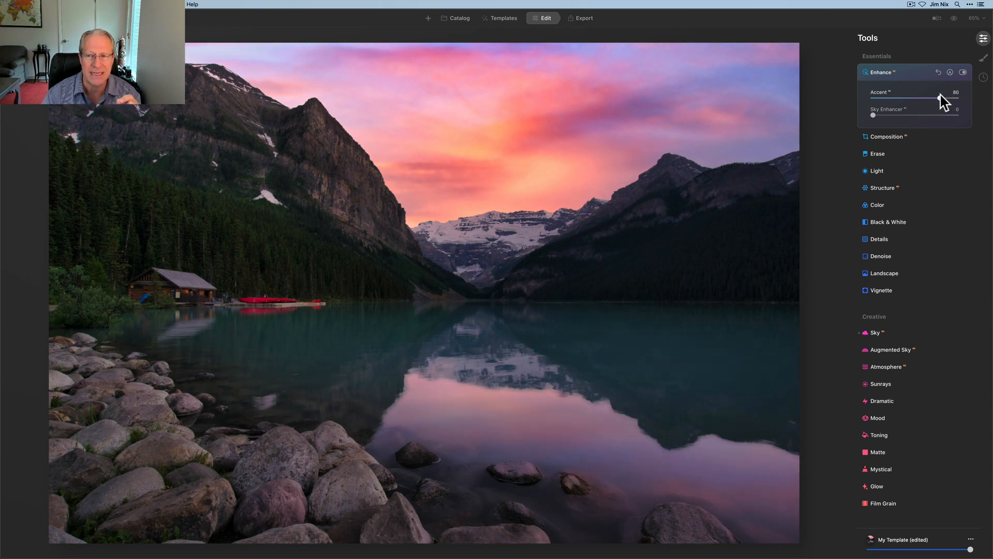
drag(944, 99, 937, 100)
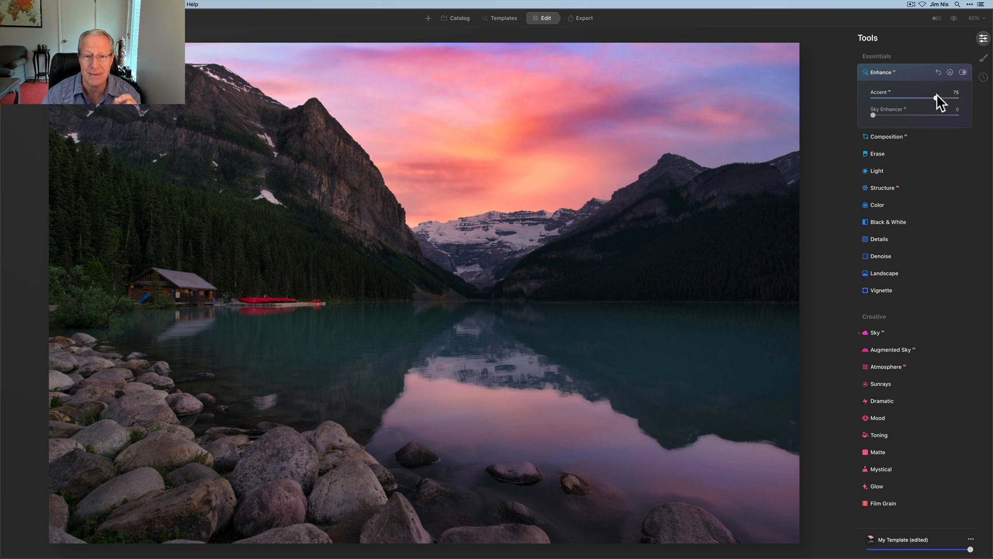
drag(944, 100, 937, 99)
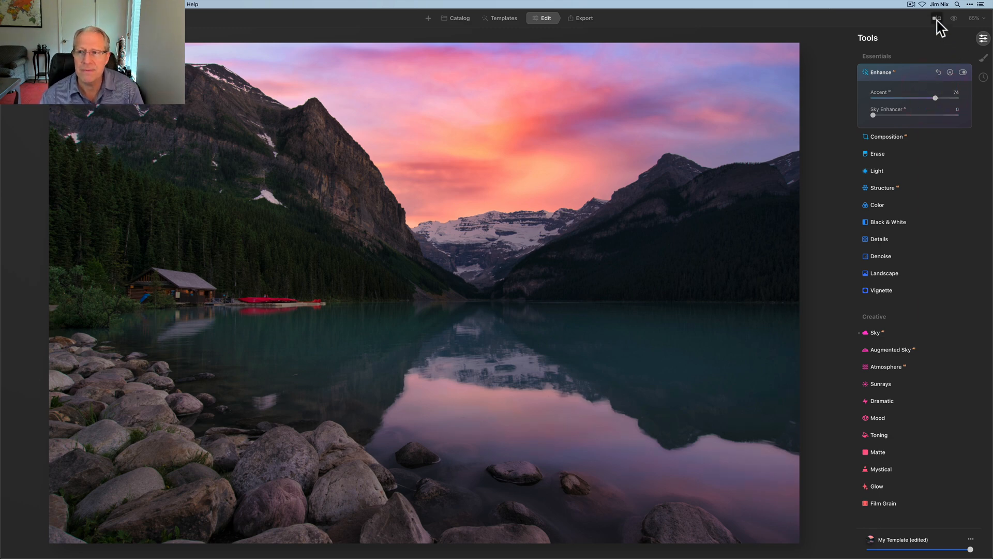
Step: Compare the edit with the original using the Before/After split view
click(938, 17)
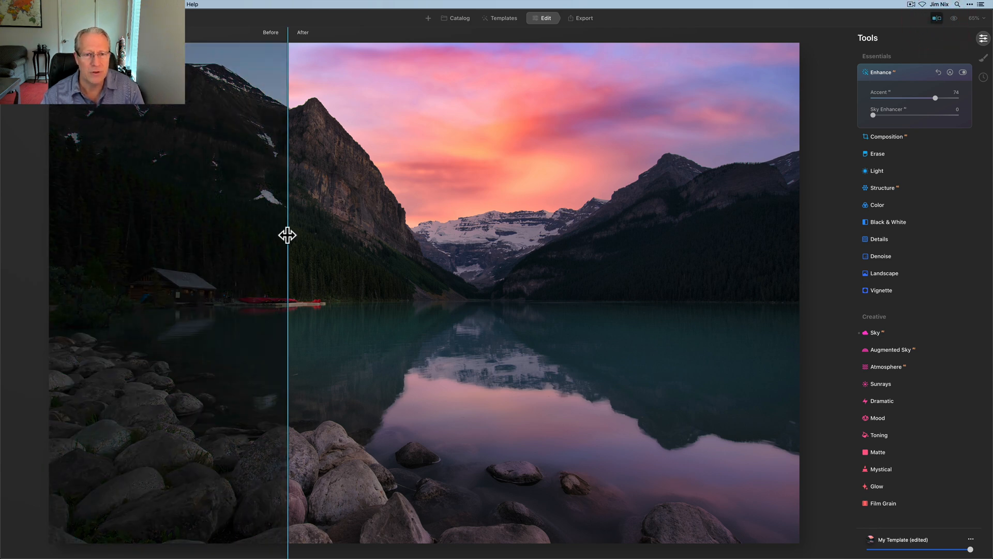
drag(290, 236, 248, 163)
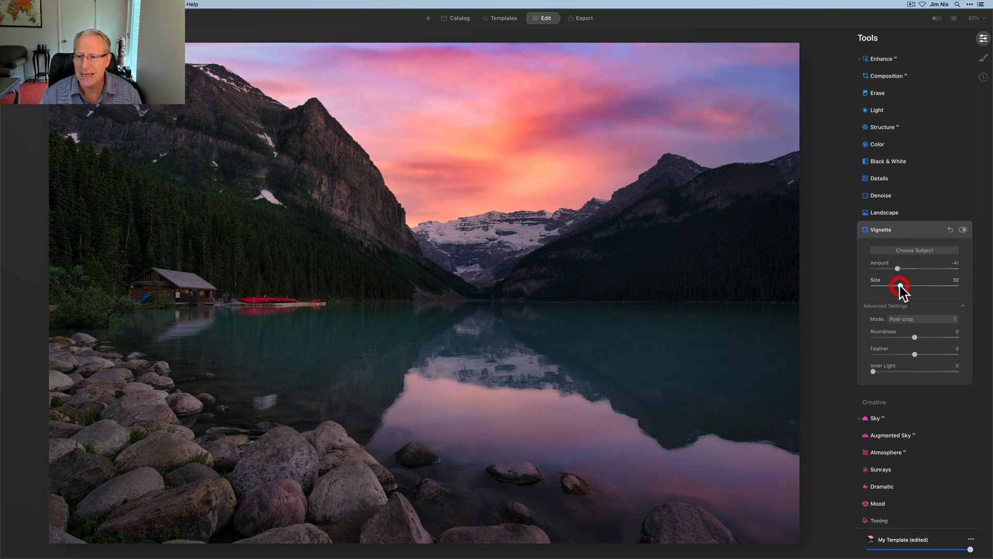
Step: Set vignette Roundness and Feather 100, Inner Light 27, Amount -30, Size 36
drag(914, 337, 959, 336)
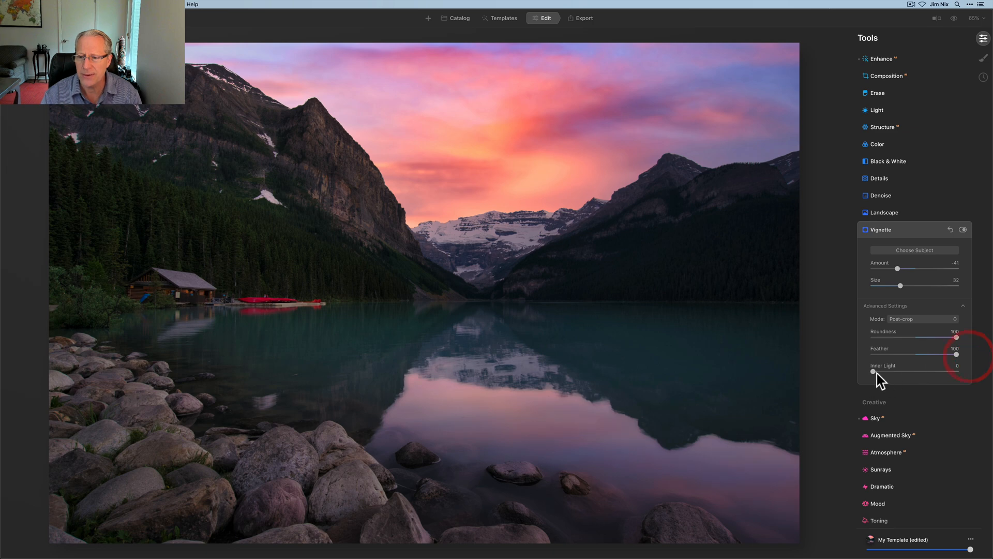
drag(872, 372, 903, 371)
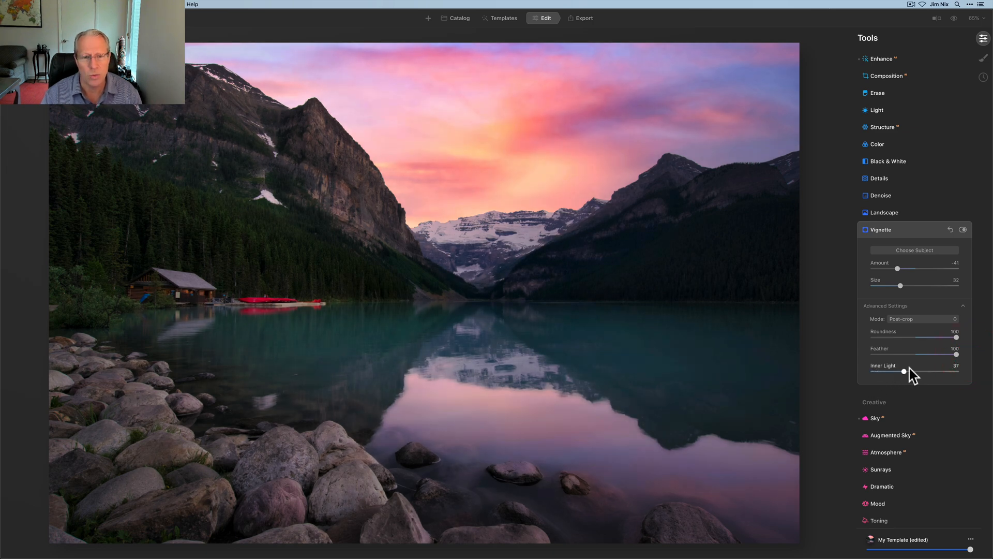
drag(904, 371, 912, 372)
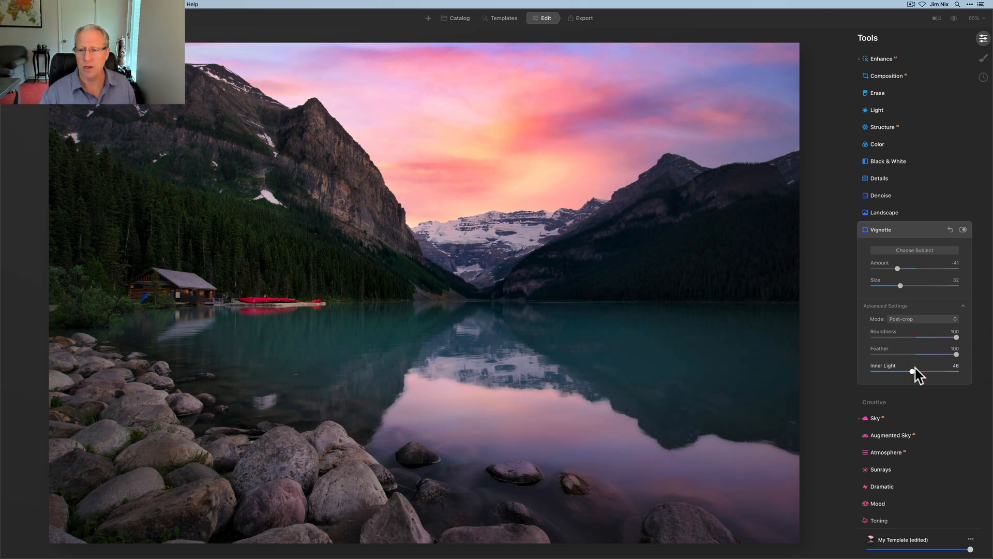
drag(911, 373, 914, 373)
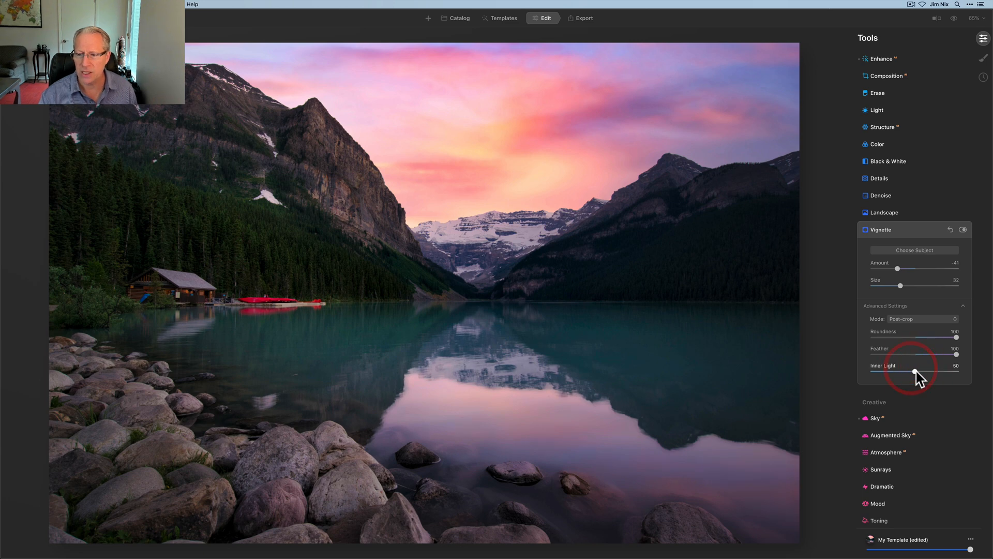
drag(914, 372, 898, 373)
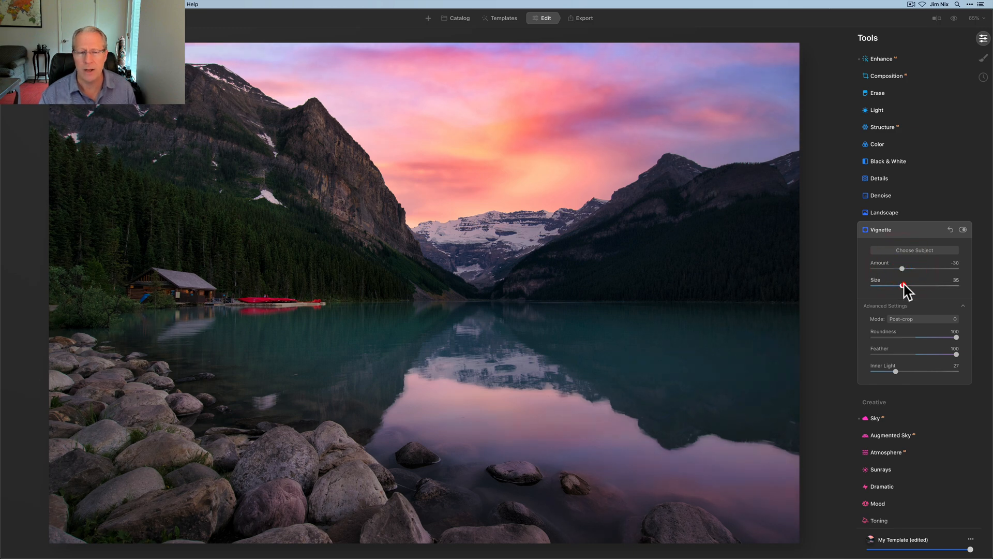
click(963, 230)
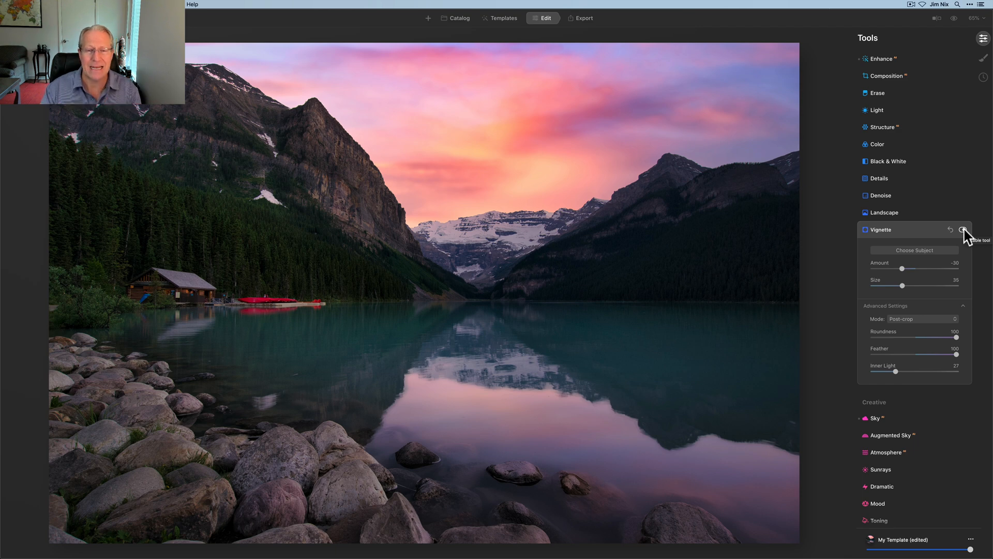
mouse_move(858, 347)
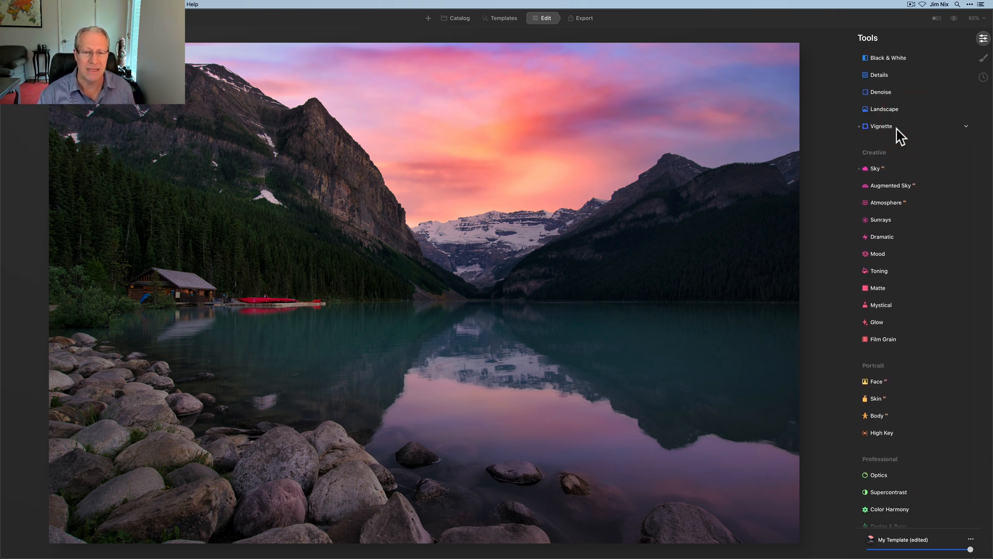
click(967, 127)
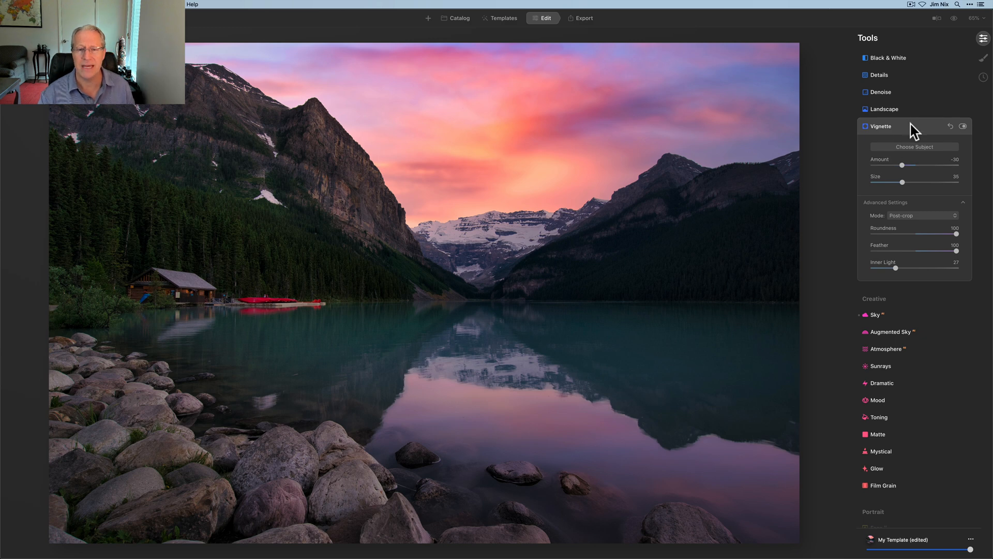
click(879, 126)
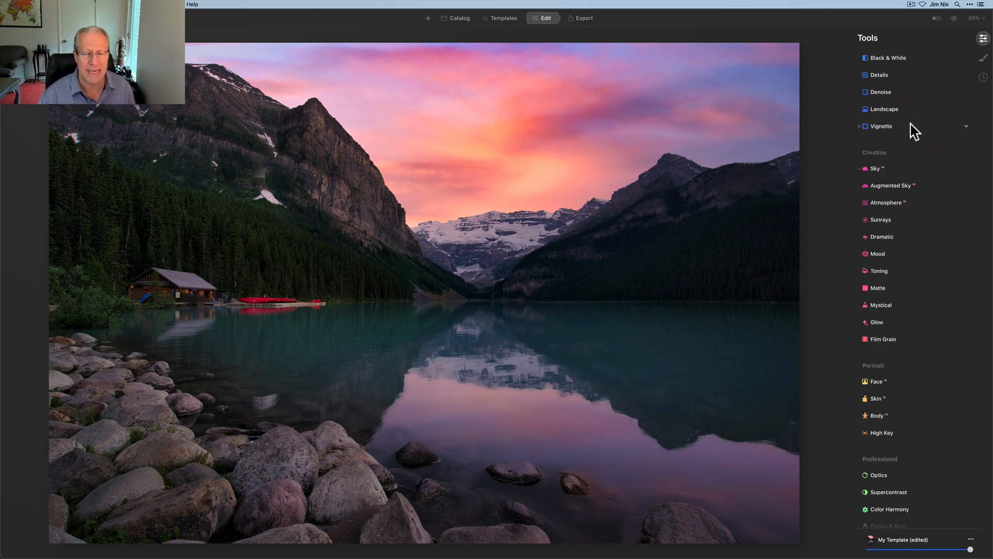